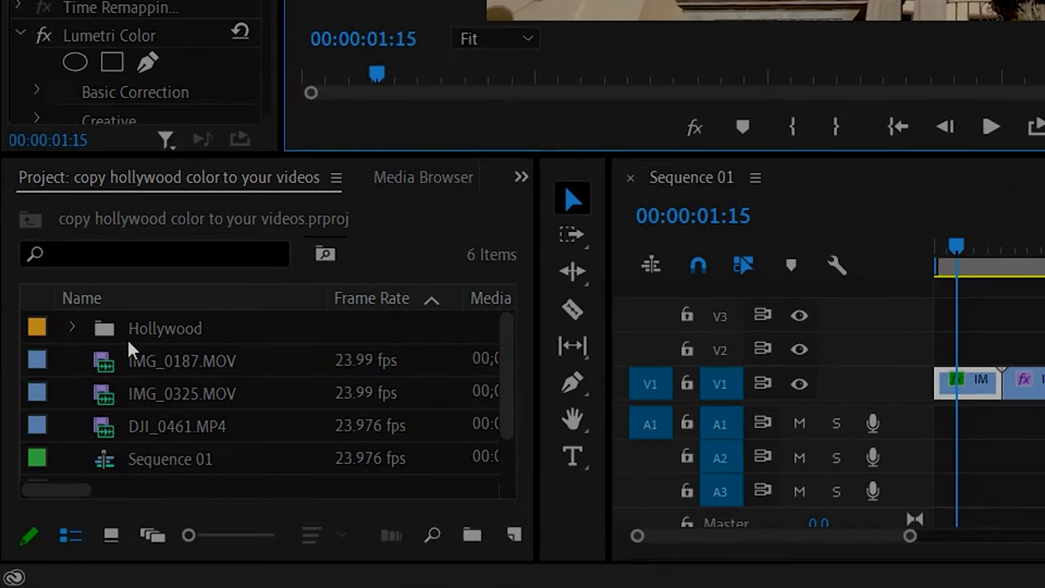
- Expand the Hollywood bin and park the playhead on the Hardy still in the sequence
{"action": "left_click", "coordinate": [72, 329]}
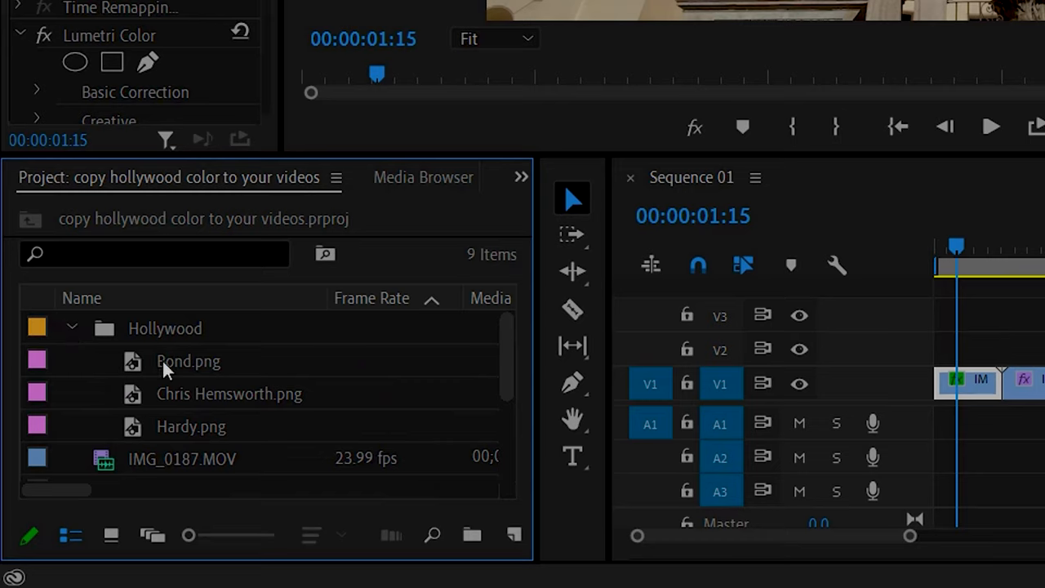
{"action": "mouse_move", "coordinate": [183, 432]}
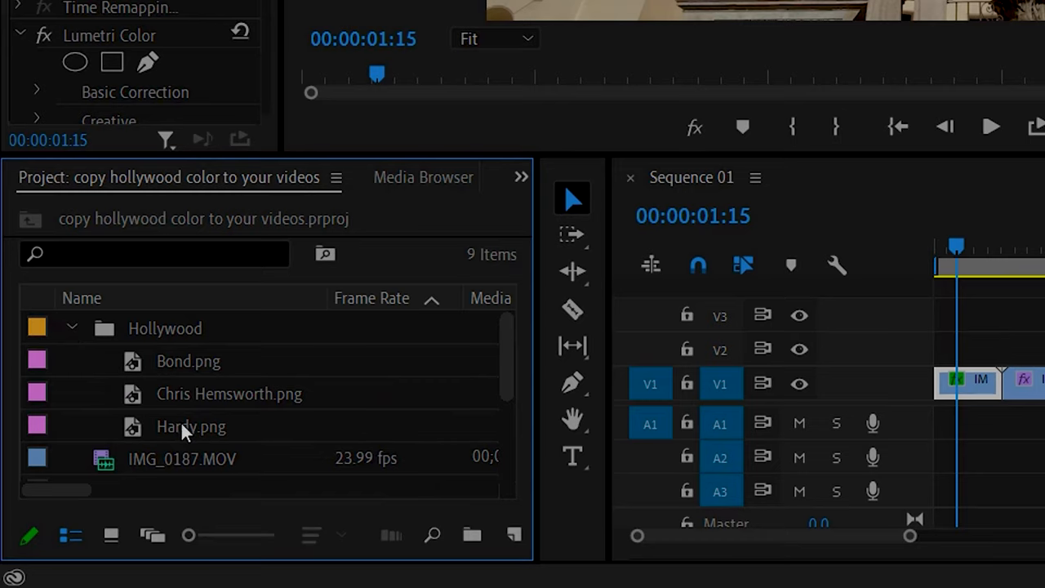
{"action": "mouse_move", "coordinate": [193, 377]}
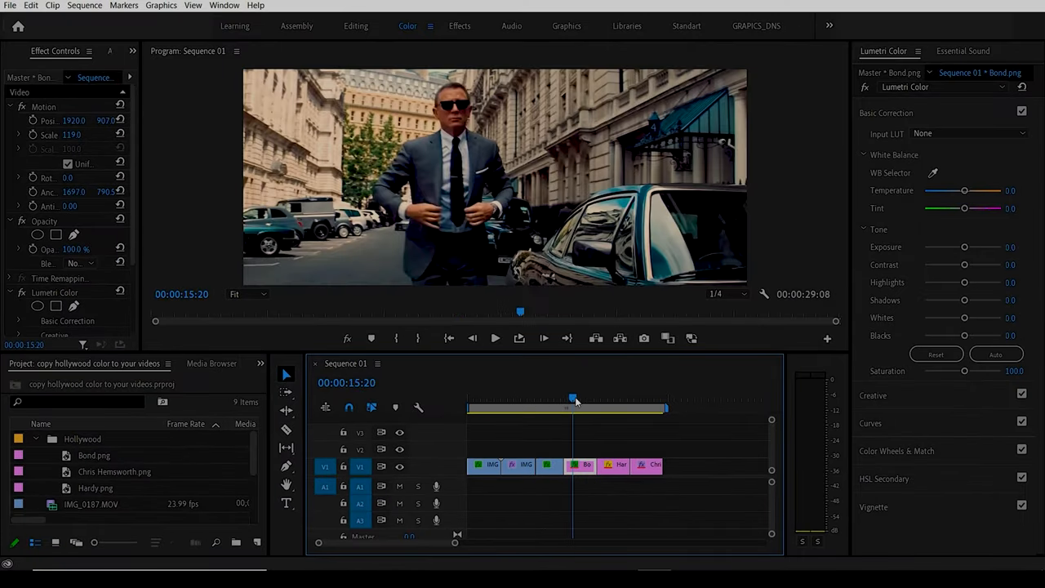
{"action": "left_click", "coordinate": [607, 400]}
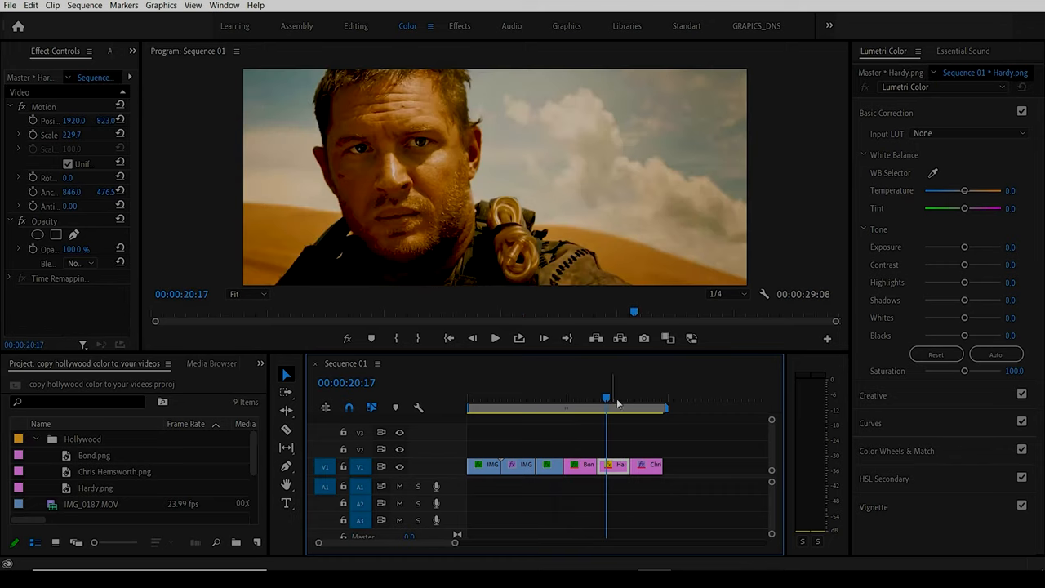
{"action": "left_click", "coordinate": [641, 400]}
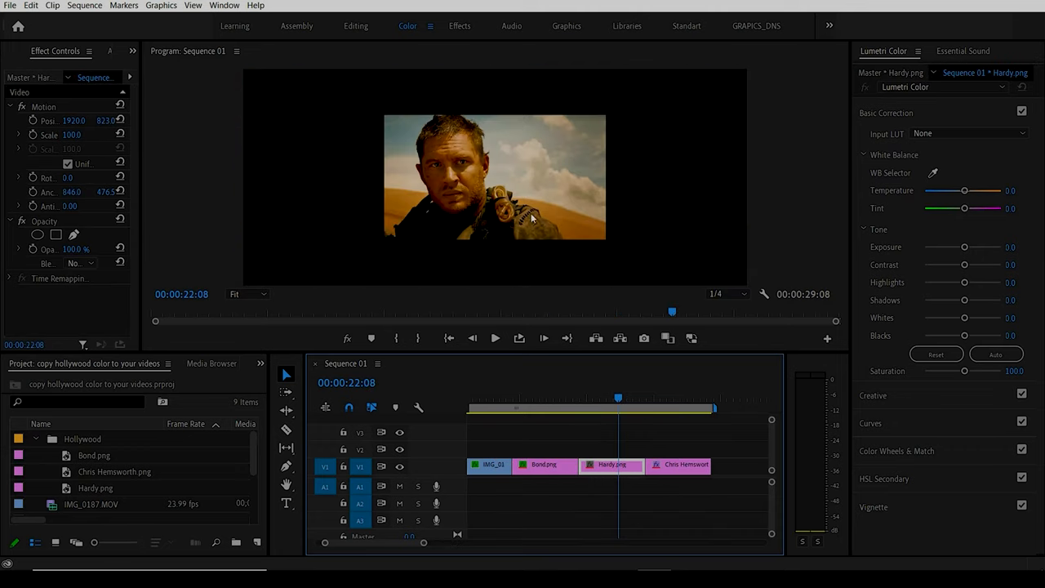
{"action": "mouse_move", "coordinate": [601, 288]}
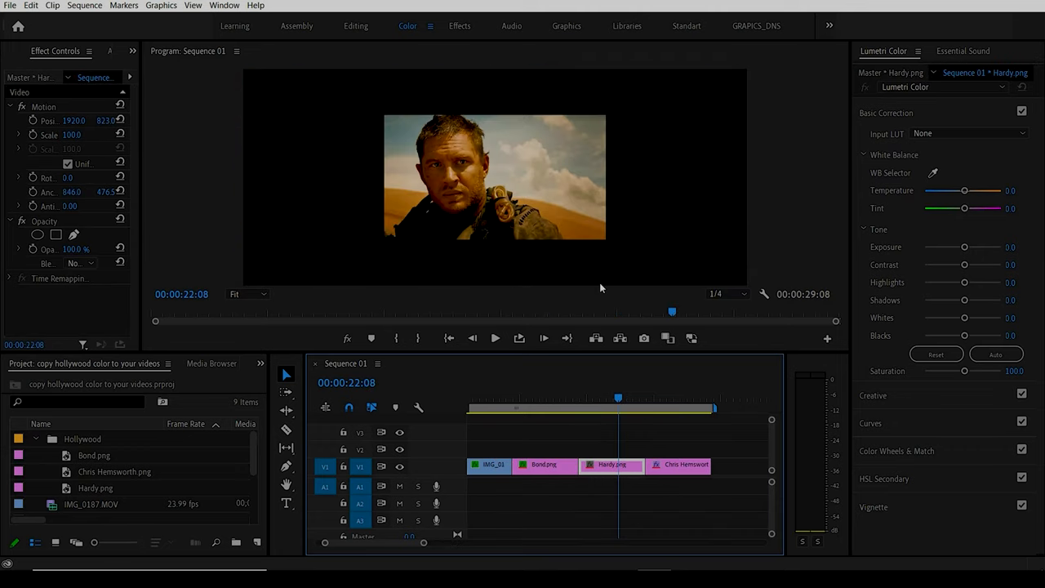
{"action": "mouse_move", "coordinate": [595, 399]}
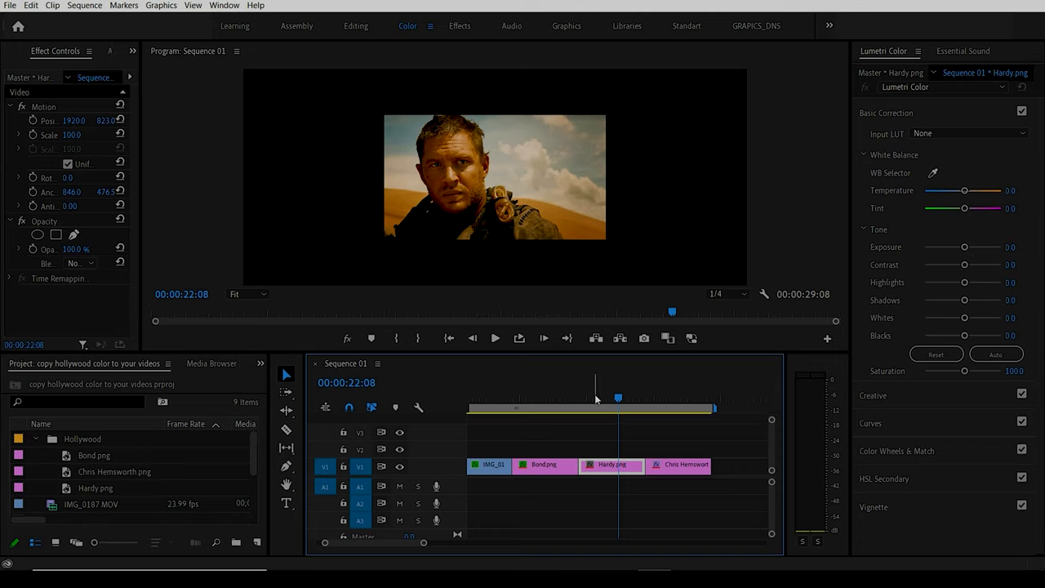
- Scale up the Hardy.png still in Effect Controls until it fills the frame
{"action": "right_click", "coordinate": [611, 464]}
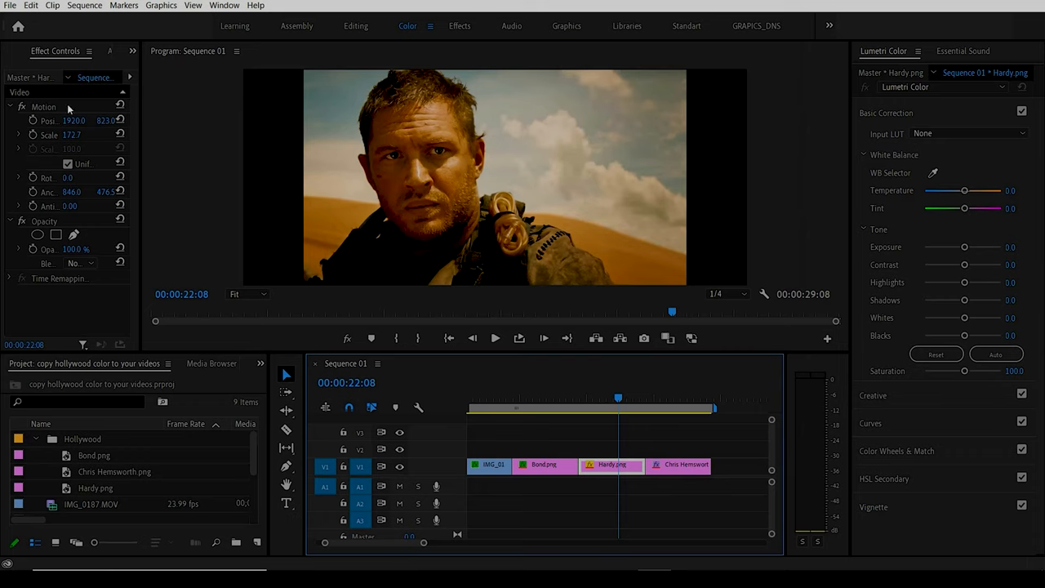
{"action": "left_click_drag", "start_coordinate": [73, 134], "coordinate": [98, 134]}
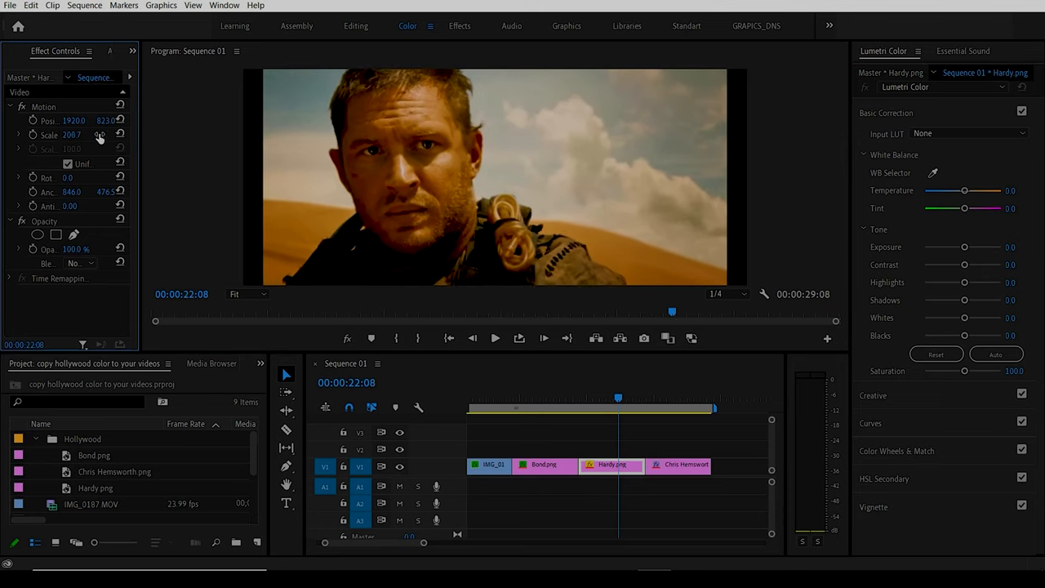
{"action": "left_click_drag", "start_coordinate": [72, 134], "coordinate": [78, 134]}
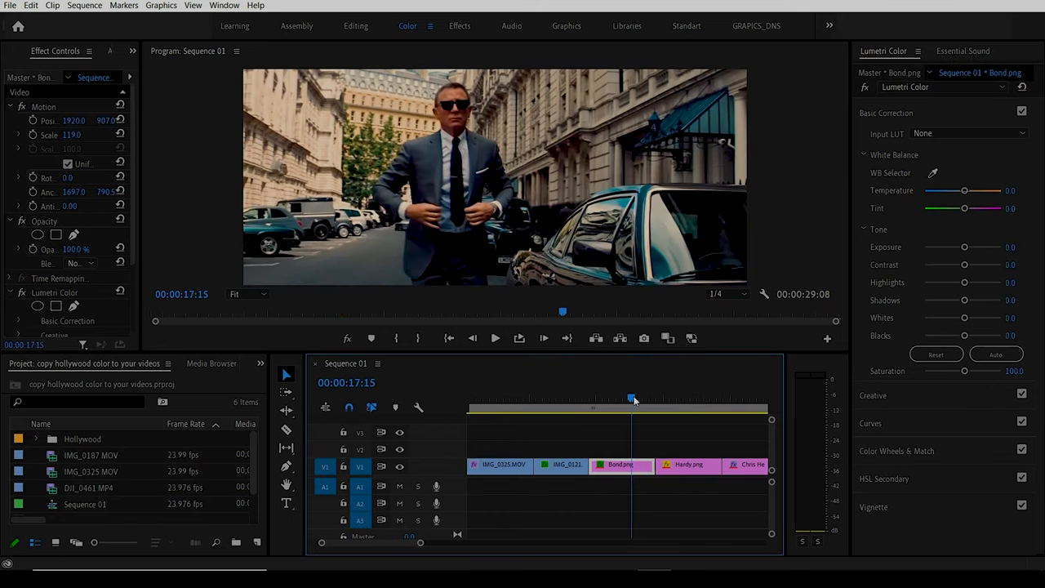
- View the Chris Hemsworth still, then return the playhead to IMG_0325.MOV
{"action": "left_click", "coordinate": [738, 408]}
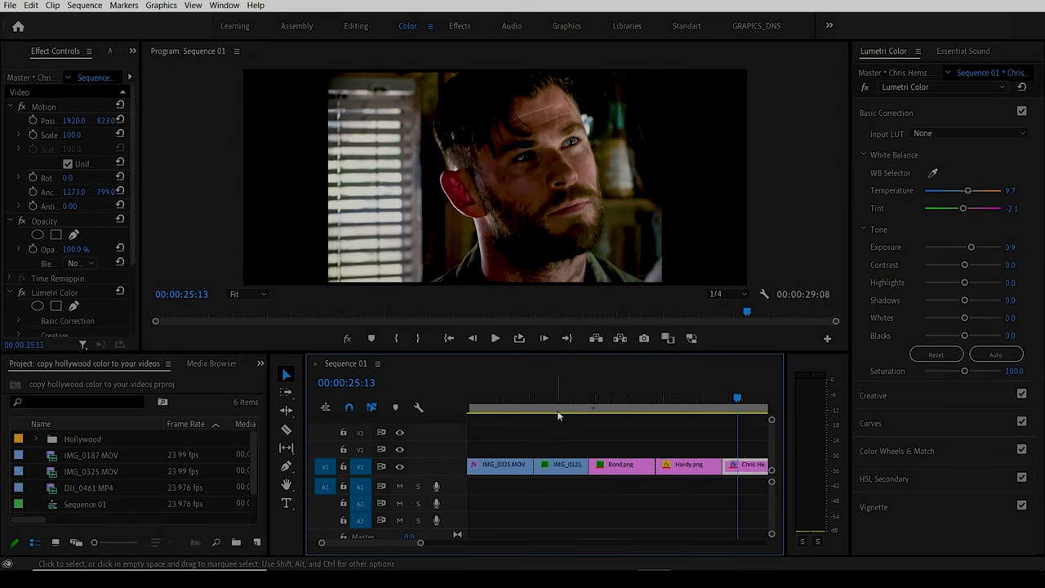
{"action": "left_click", "coordinate": [487, 408]}
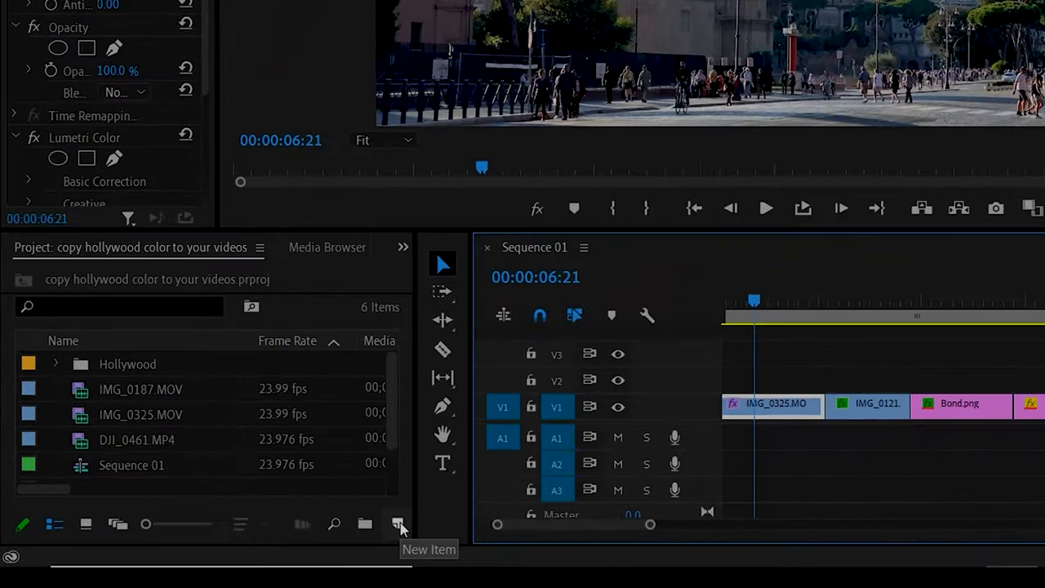
- Create a new Adjustment Layer with default settings via New Item
{"action": "left_click", "coordinate": [400, 524]}
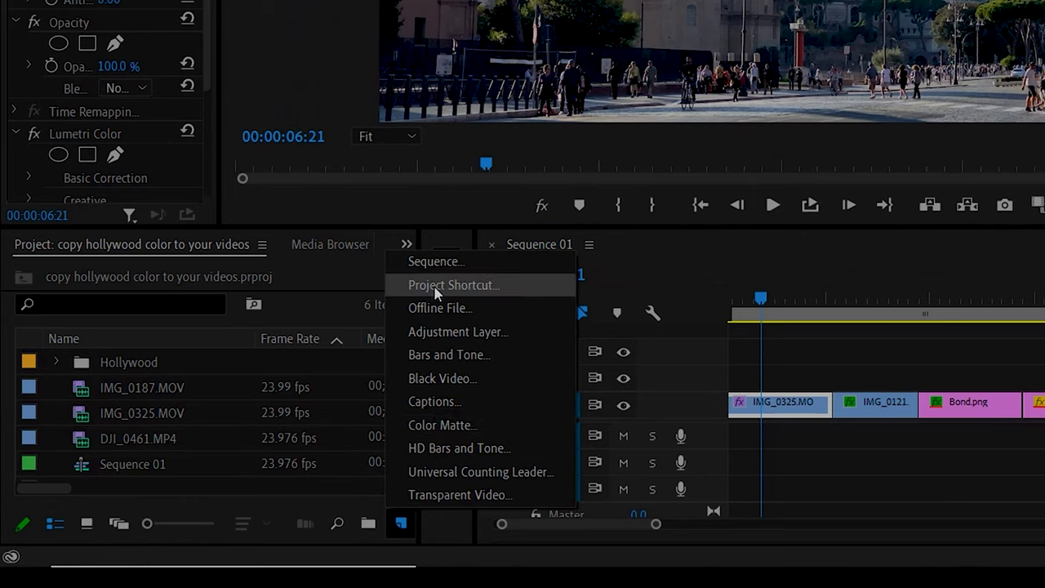
{"action": "left_click", "coordinate": [457, 331]}
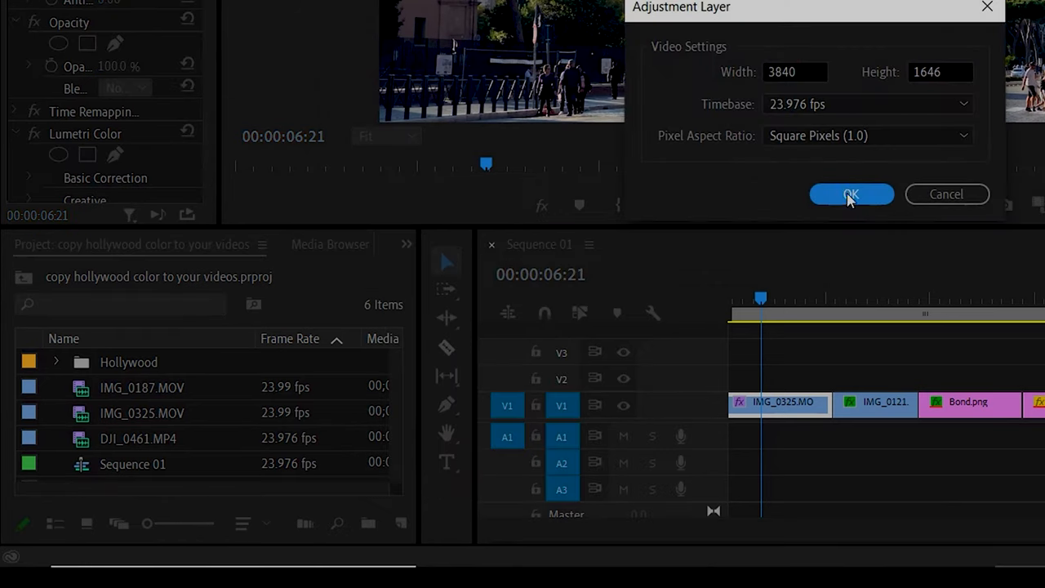
{"action": "left_click", "coordinate": [852, 195]}
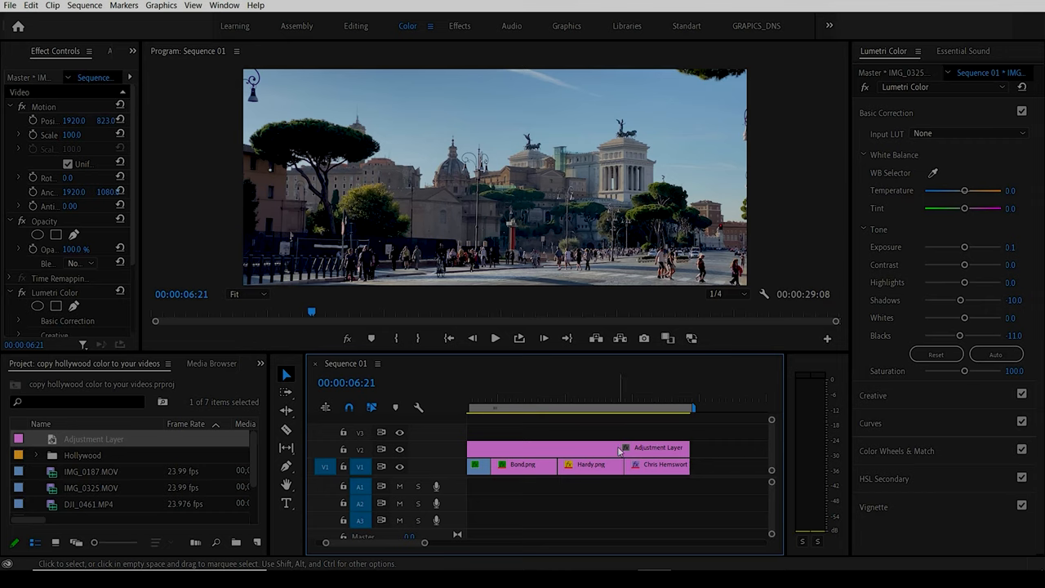
{"action": "mouse_move", "coordinate": [559, 447]}
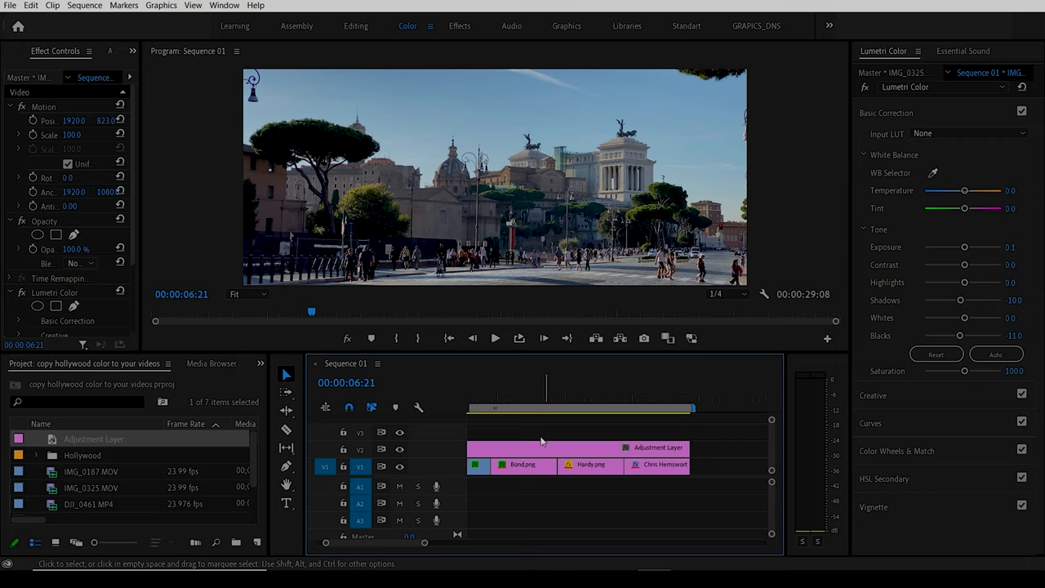
- Stretch the adjustment layer across the whole sequence and scrub through the clips beneath it
{"action": "left_click", "coordinate": [571, 447]}
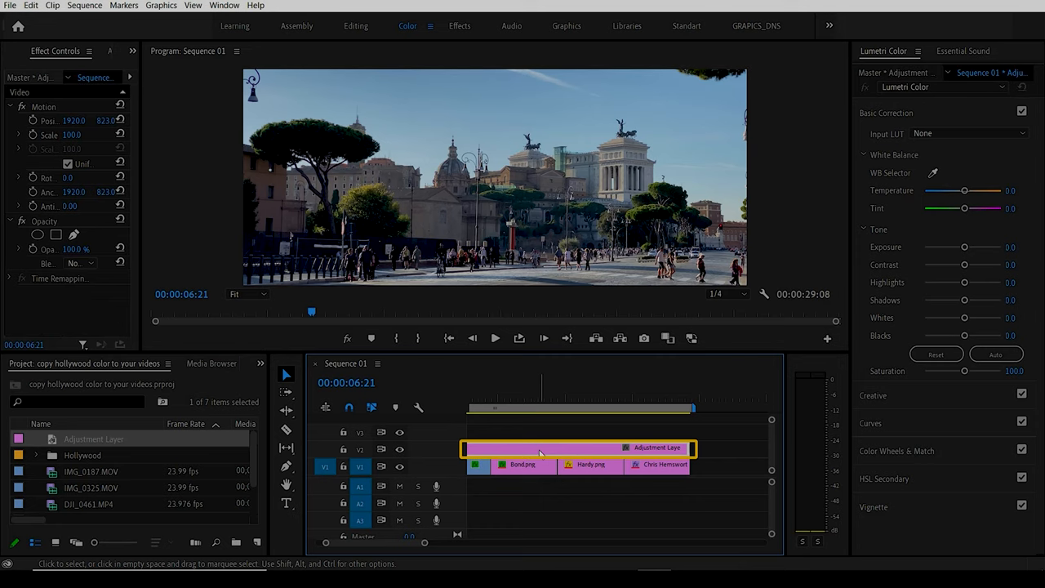
{"action": "left_click", "coordinate": [523, 399]}
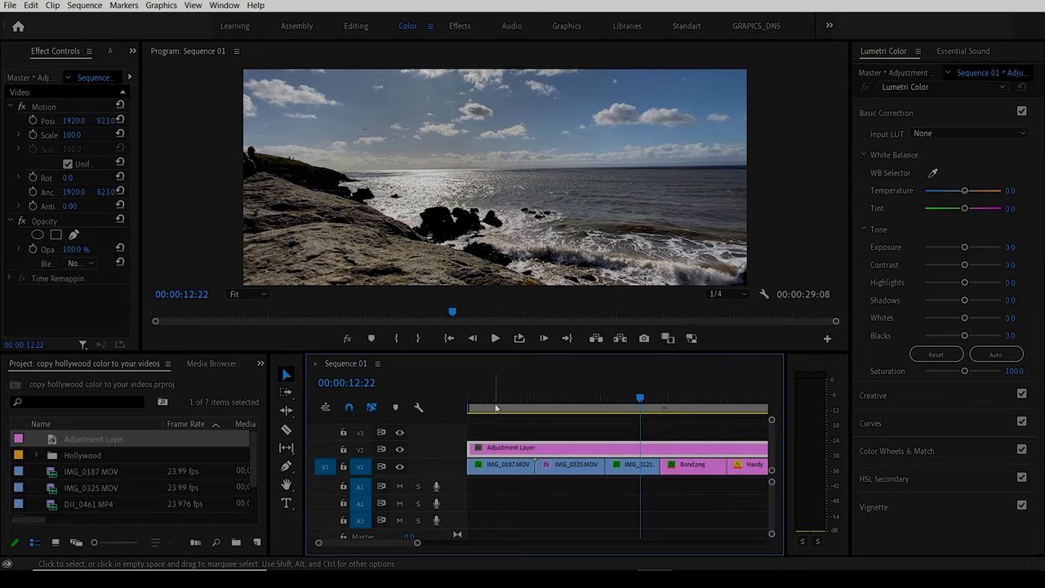
{"action": "left_click", "coordinate": [493, 399]}
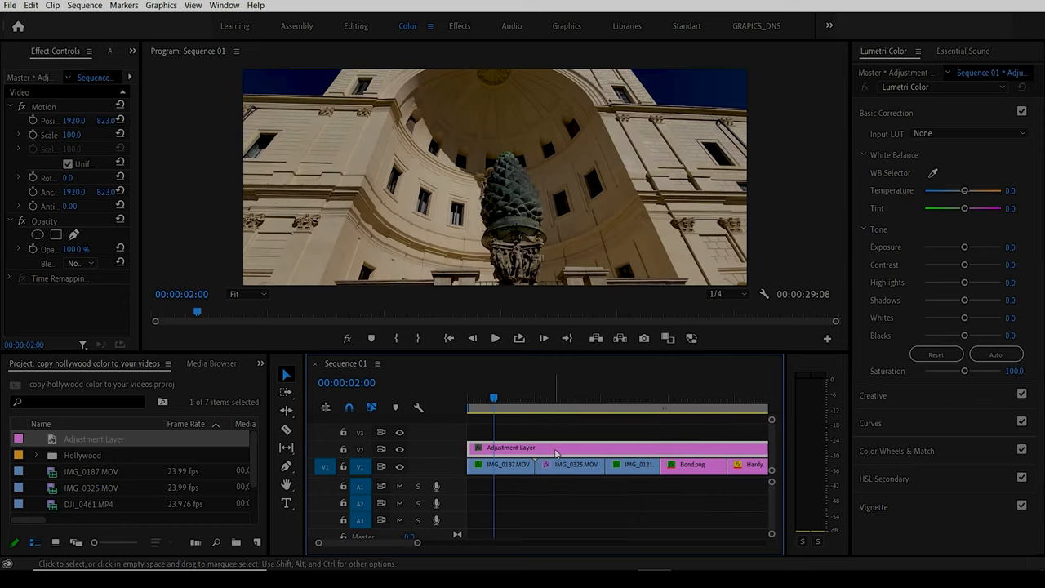
{"action": "mouse_move", "coordinate": [569, 415]}
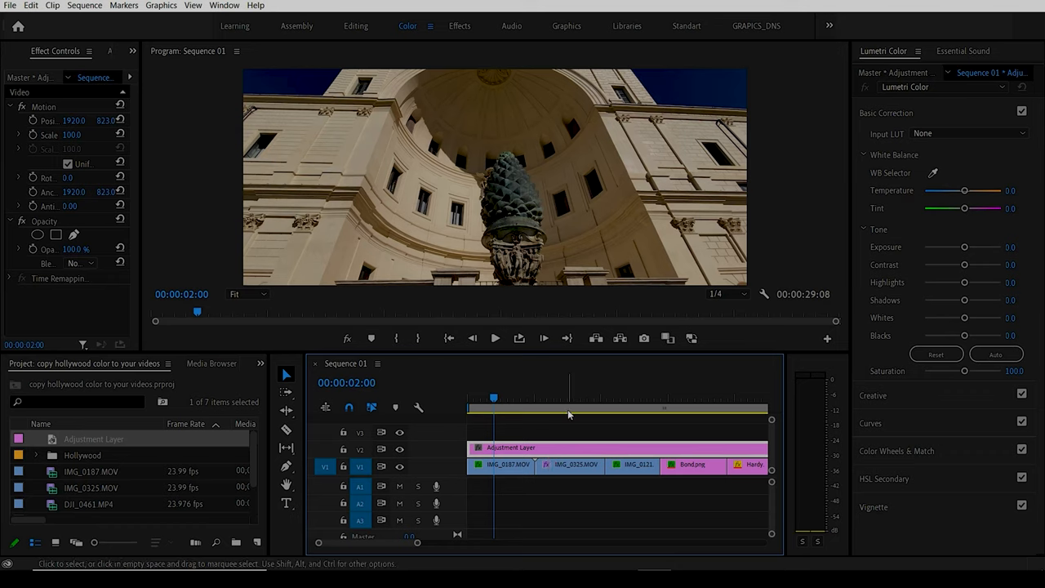
{"action": "left_click", "coordinate": [635, 401]}
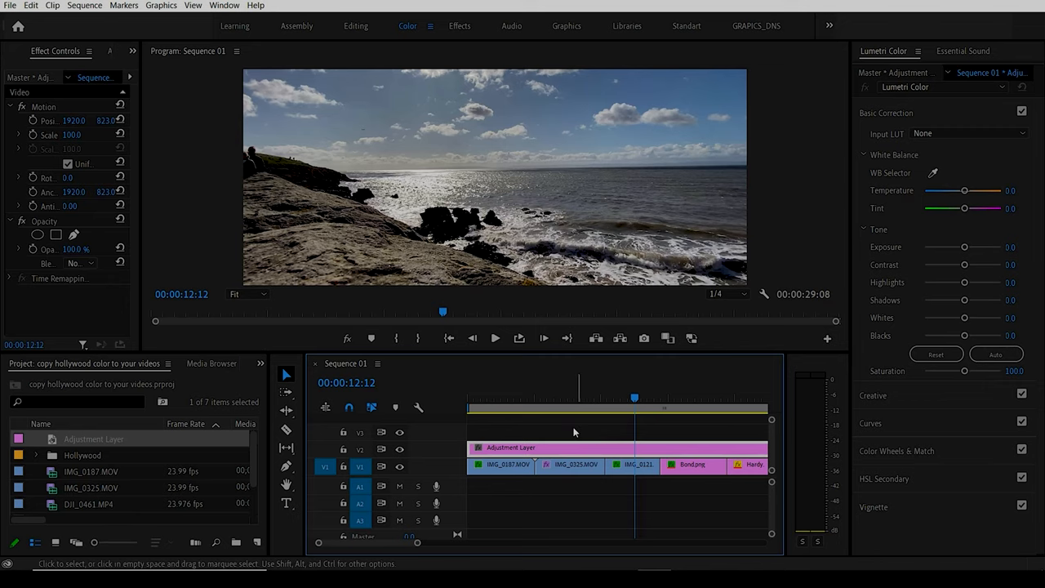
{"action": "left_click", "coordinate": [572, 398]}
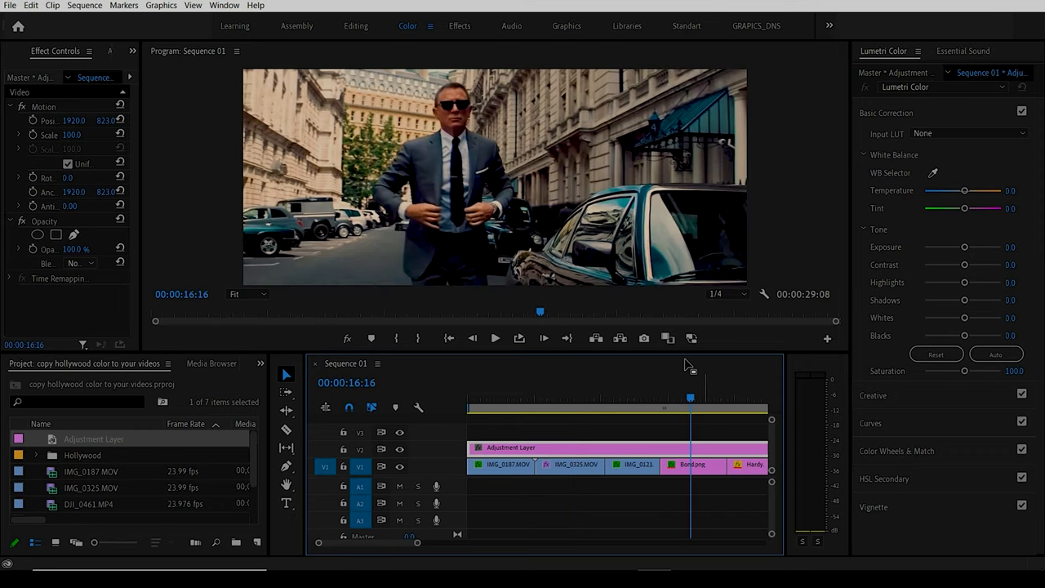
{"action": "mouse_move", "coordinate": [728, 421]}
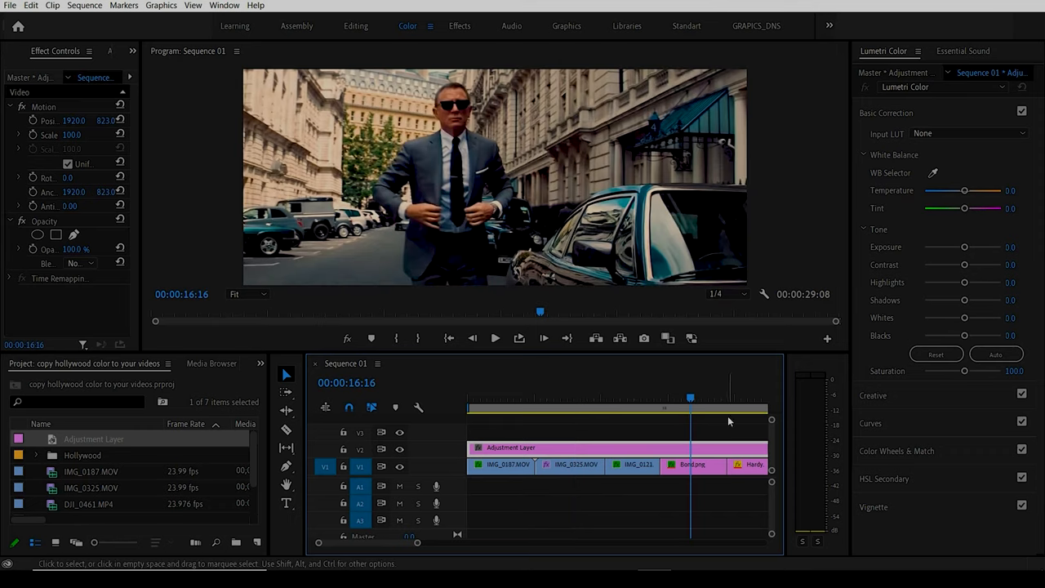
- Bring up the Window > Workspaces choices
{"action": "left_click", "coordinate": [743, 408]}
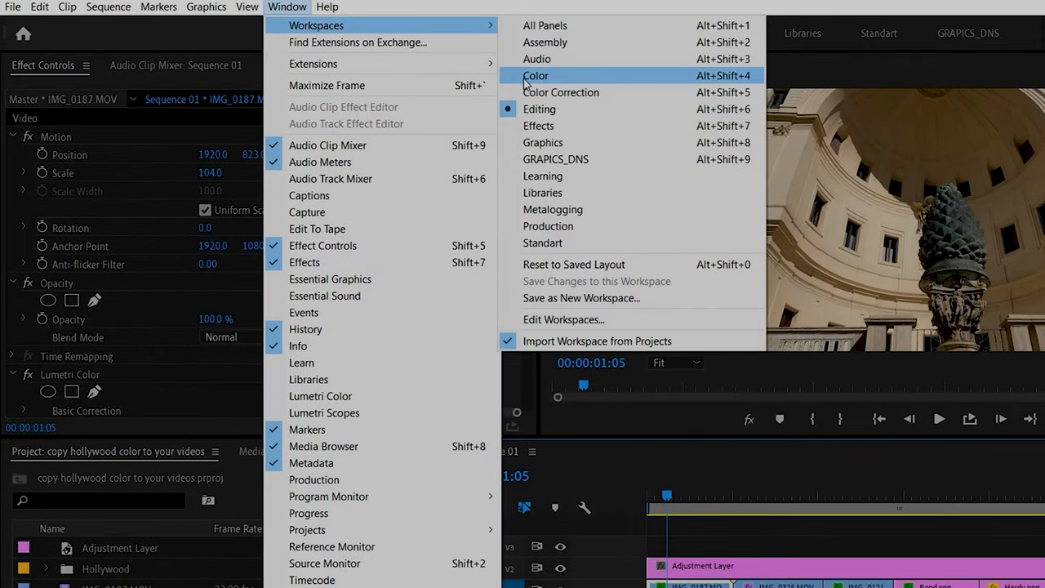
{"action": "left_click", "coordinate": [535, 75]}
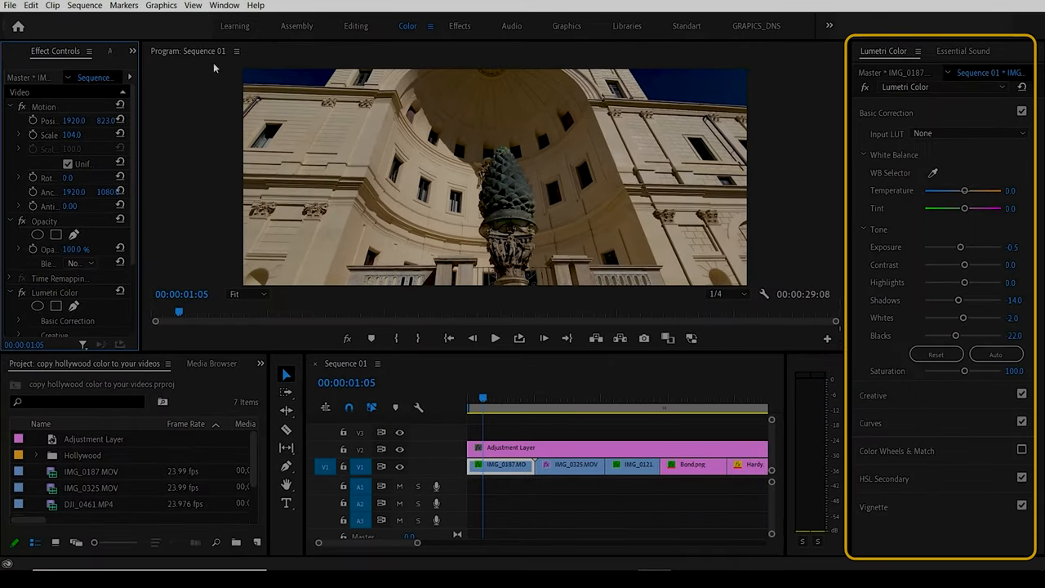
{"action": "left_click", "coordinate": [224, 5]}
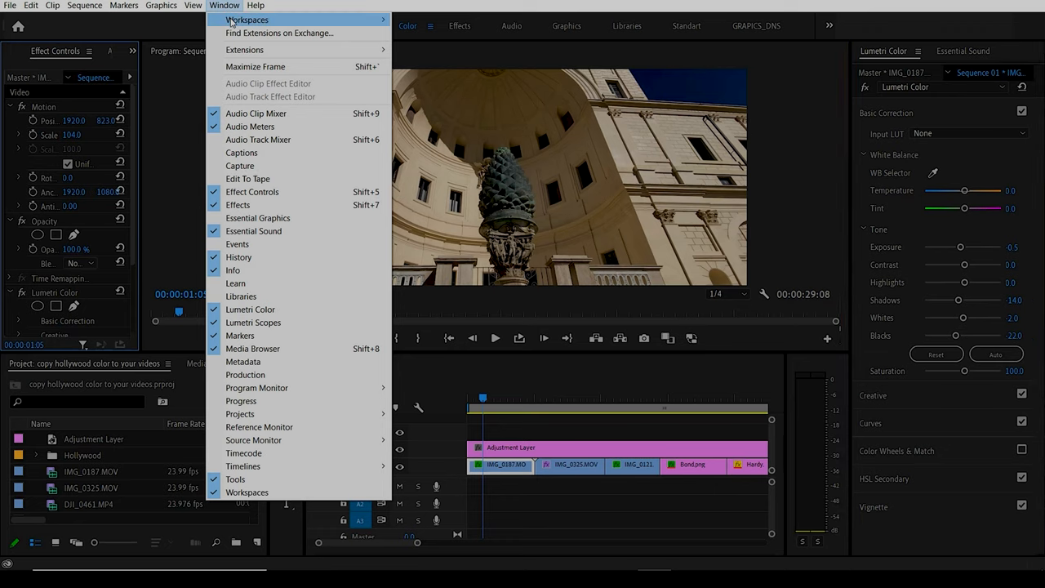
{"action": "mouse_move", "coordinate": [274, 238]}
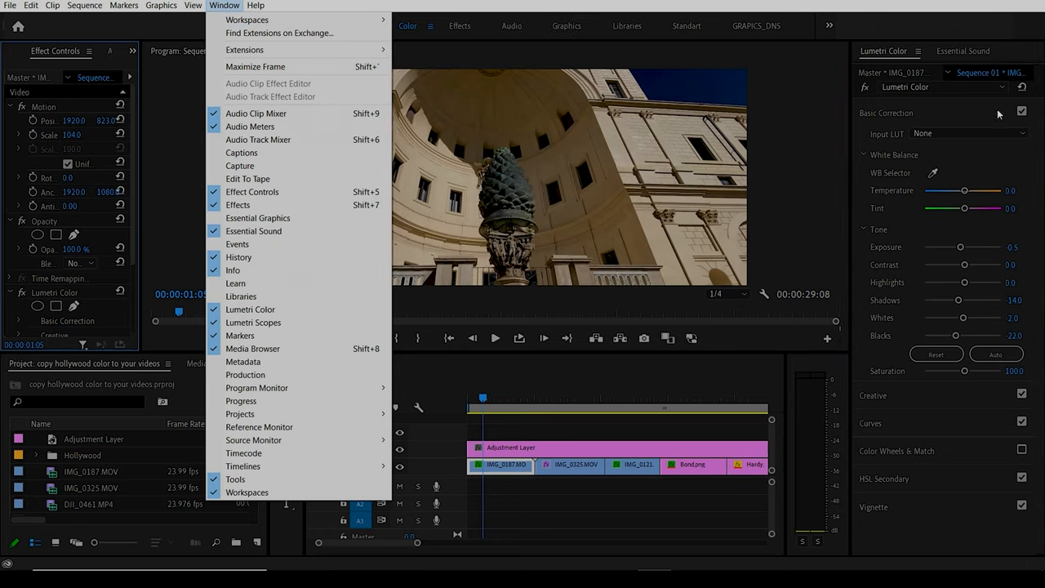
{"action": "mouse_move", "coordinate": [830, 55]}
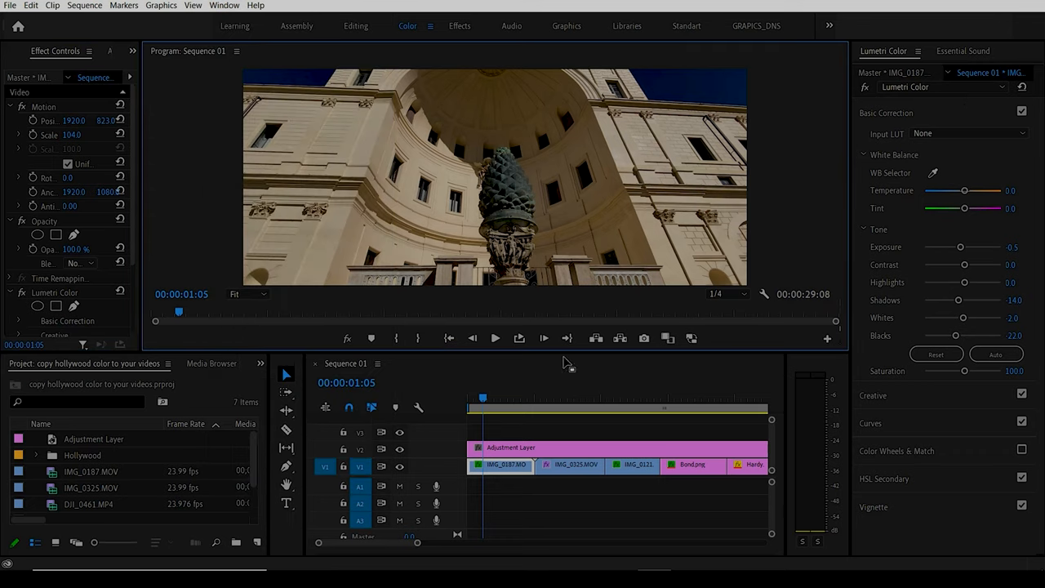
{"action": "mouse_move", "coordinate": [902, 124]}
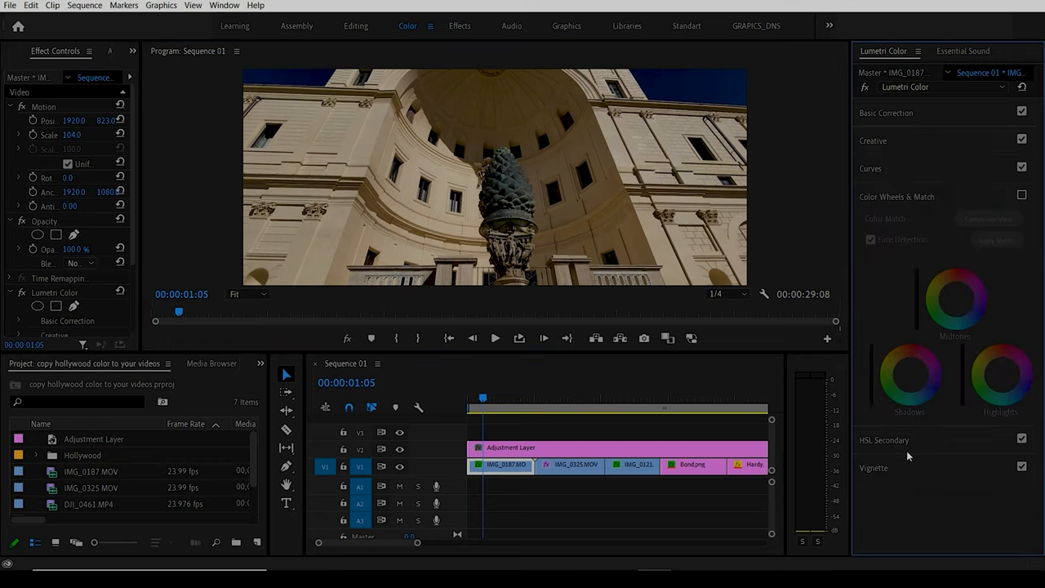
{"action": "mouse_move", "coordinate": [941, 213]}
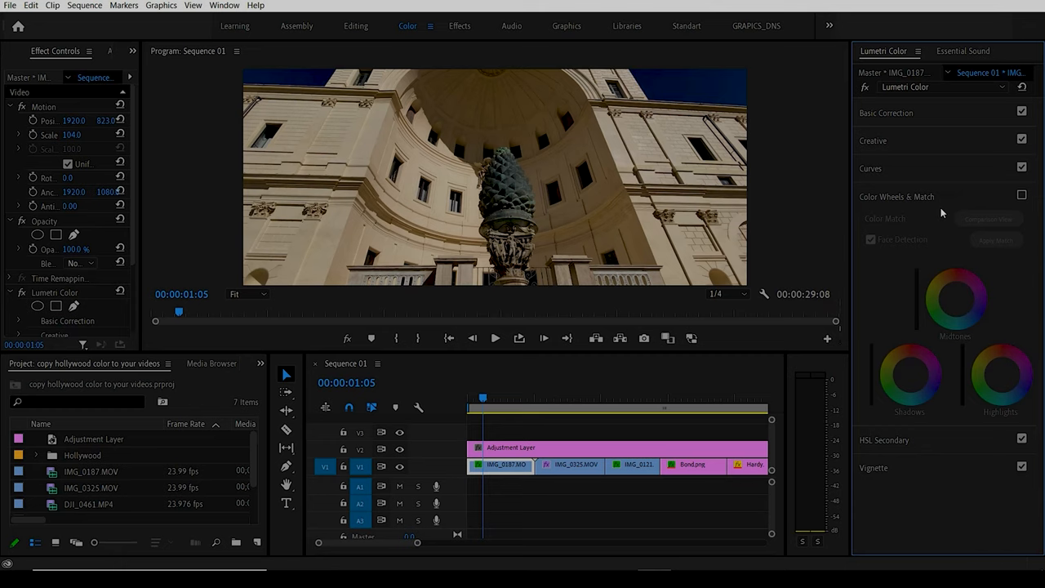
- Expand Color Wheels & Match in Lumetri Color and enable Comparison View
{"action": "left_click", "coordinate": [1023, 196]}
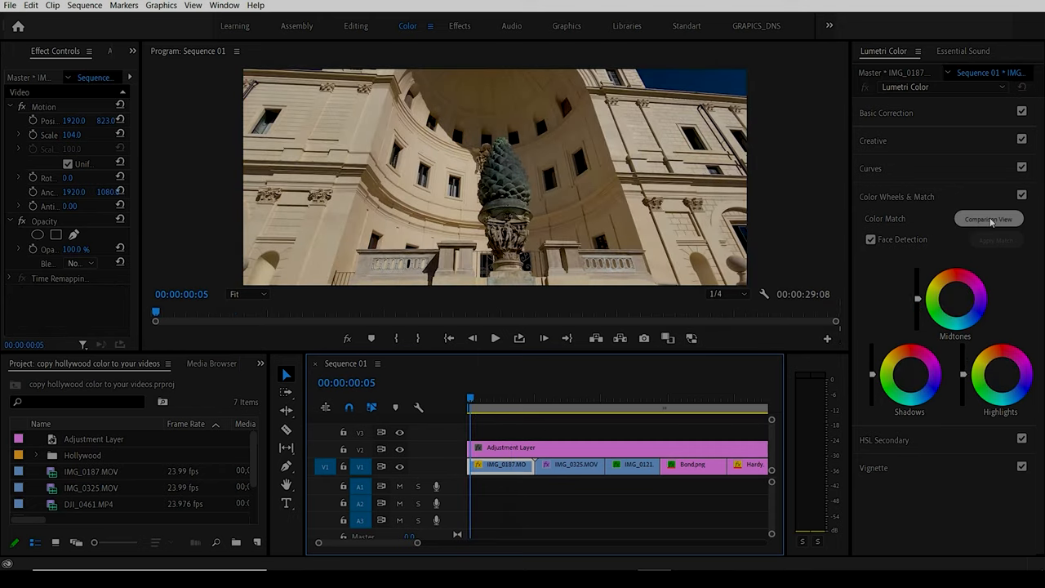
{"action": "left_click", "coordinate": [990, 219]}
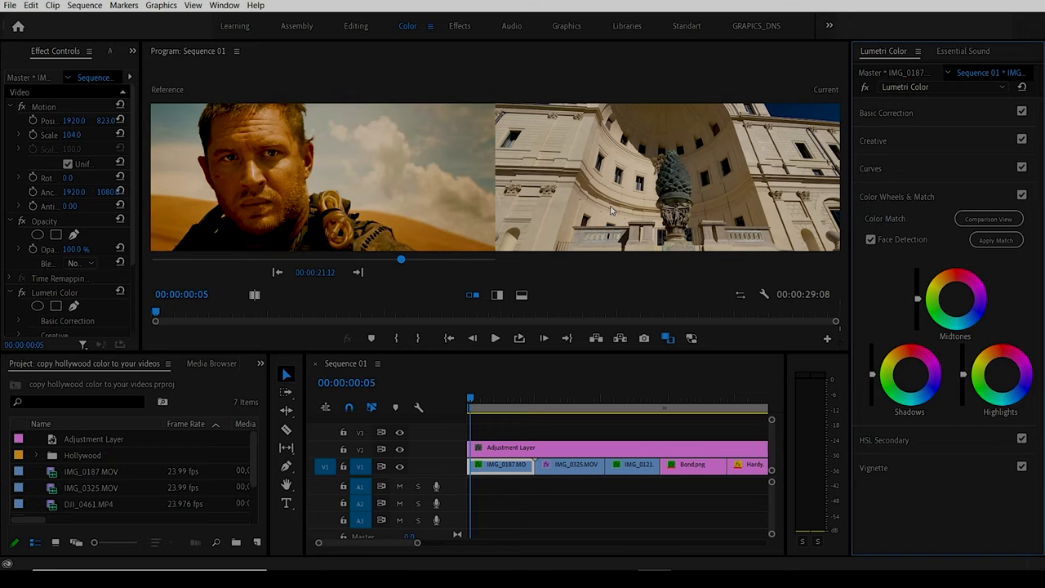
{"action": "mouse_move", "coordinate": [275, 209]}
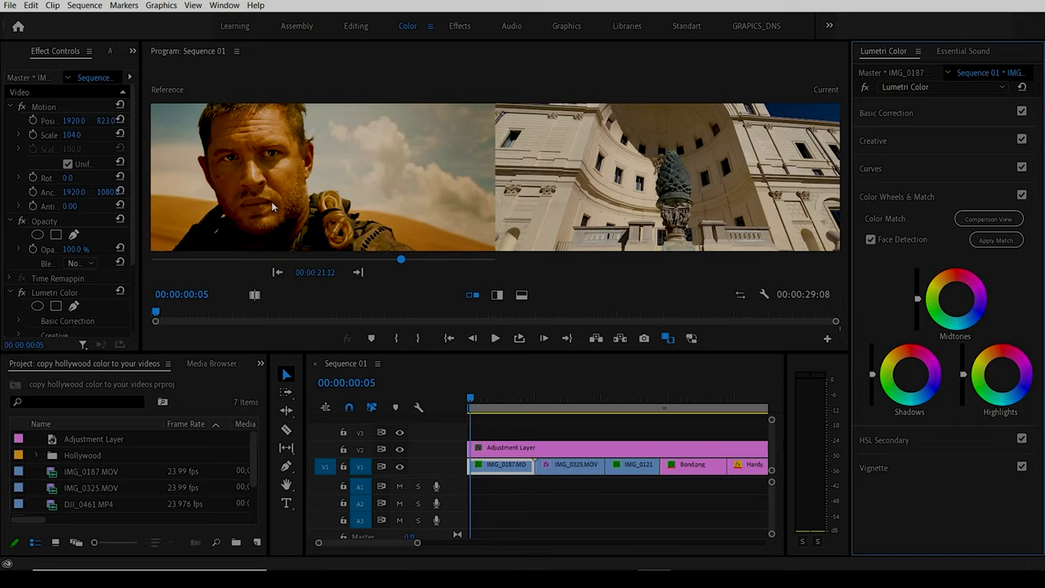
{"action": "mouse_move", "coordinate": [398, 288]}
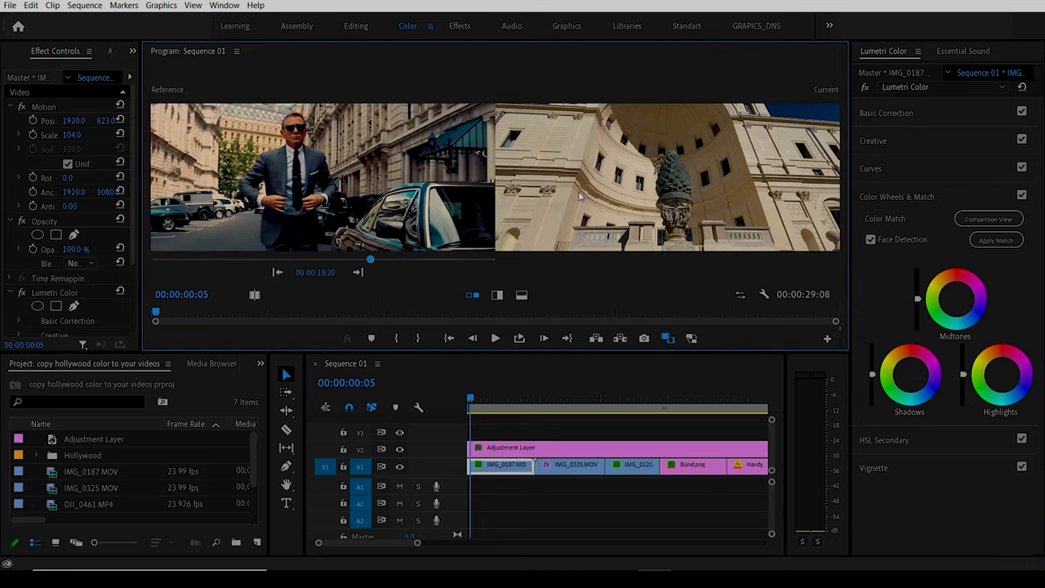
- Scrub the reference monitor through the stills and settle on the Mad Max frame
{"action": "left_click_drag", "start_coordinate": [369, 258], "coordinate": [411, 261]}
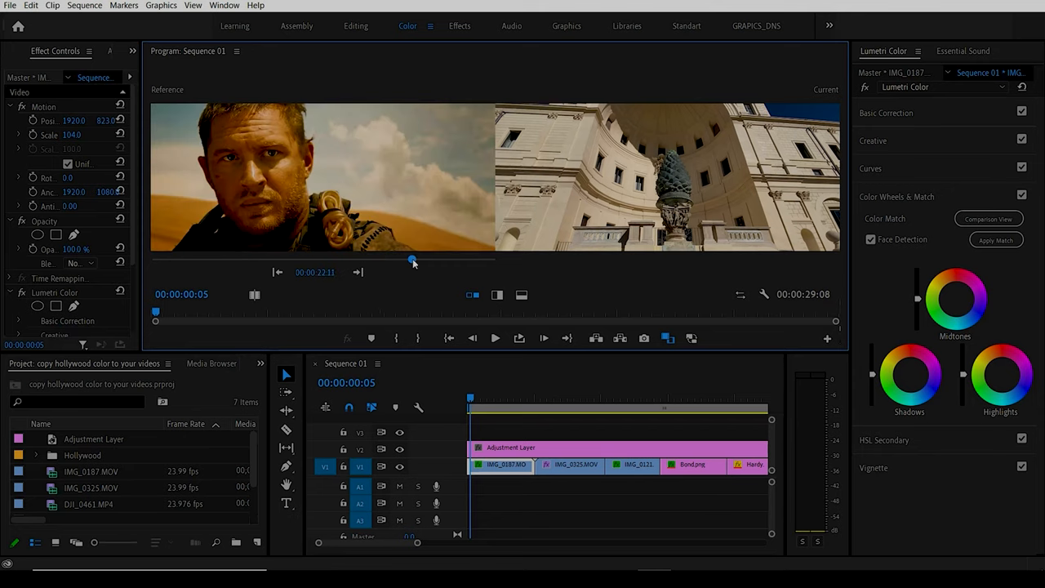
{"action": "left_click_drag", "start_coordinate": [411, 260], "coordinate": [449, 260]}
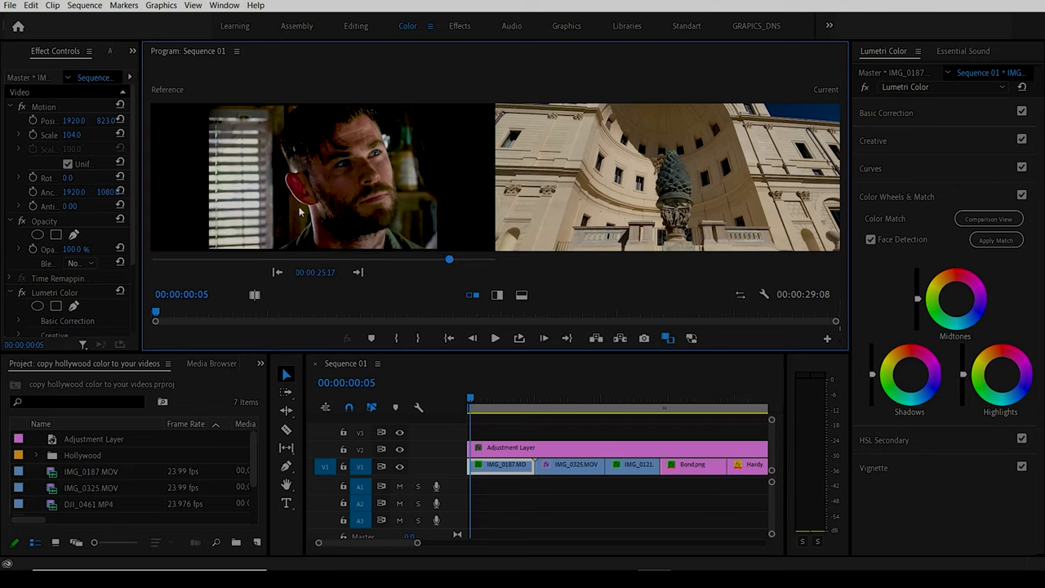
{"action": "left_click_drag", "start_coordinate": [449, 259], "coordinate": [425, 260]}
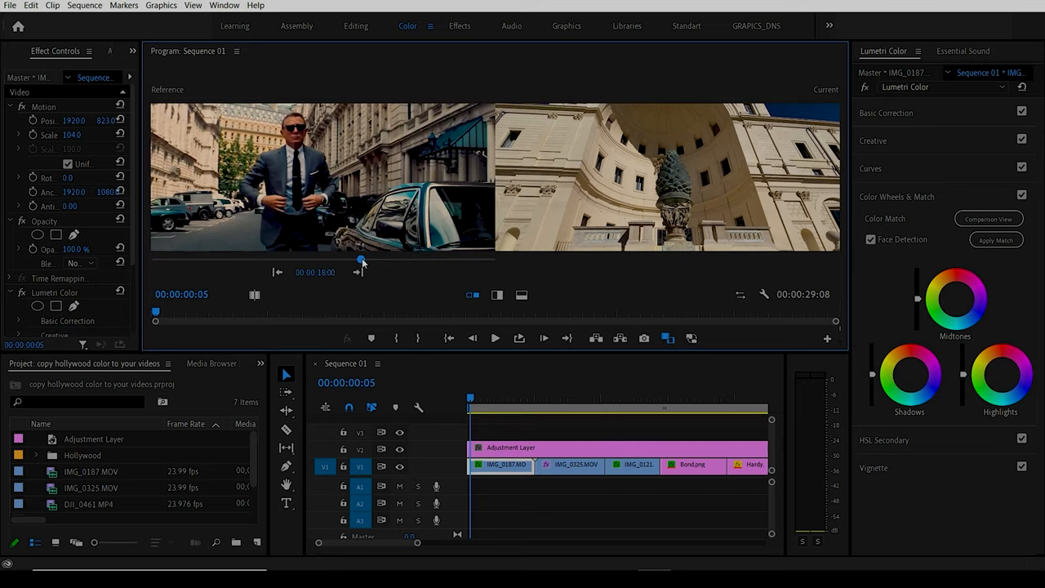
{"action": "left_click_drag", "start_coordinate": [359, 260], "coordinate": [356, 260]}
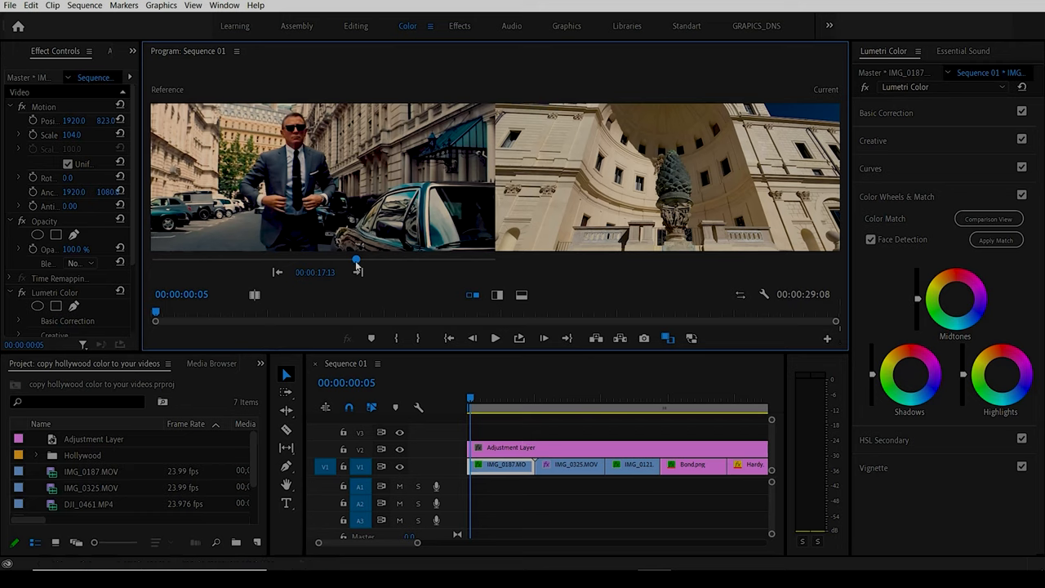
{"action": "left_click_drag", "start_coordinate": [356, 259], "coordinate": [384, 260]}
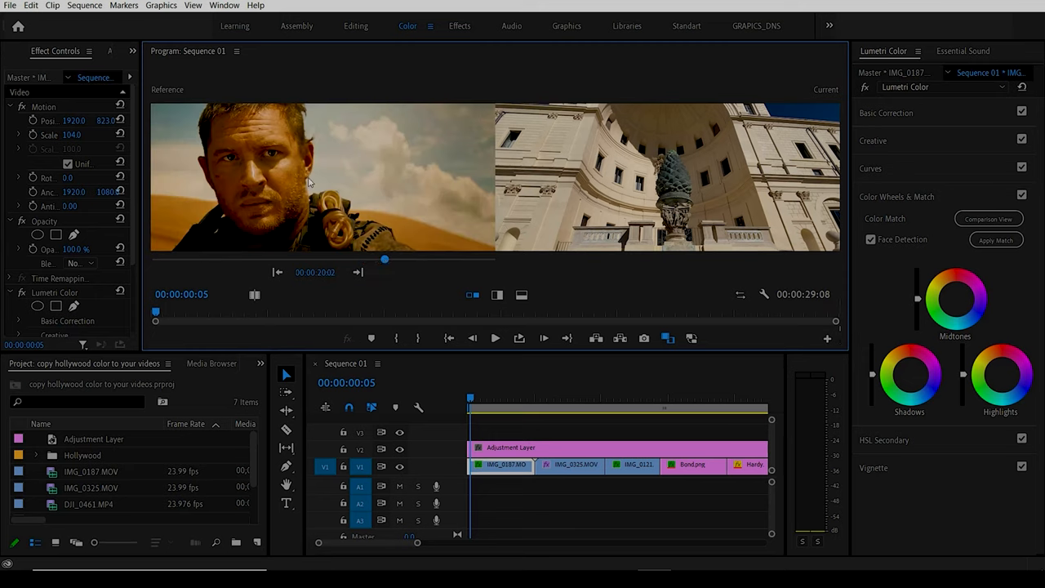
{"action": "mouse_move", "coordinate": [265, 206]}
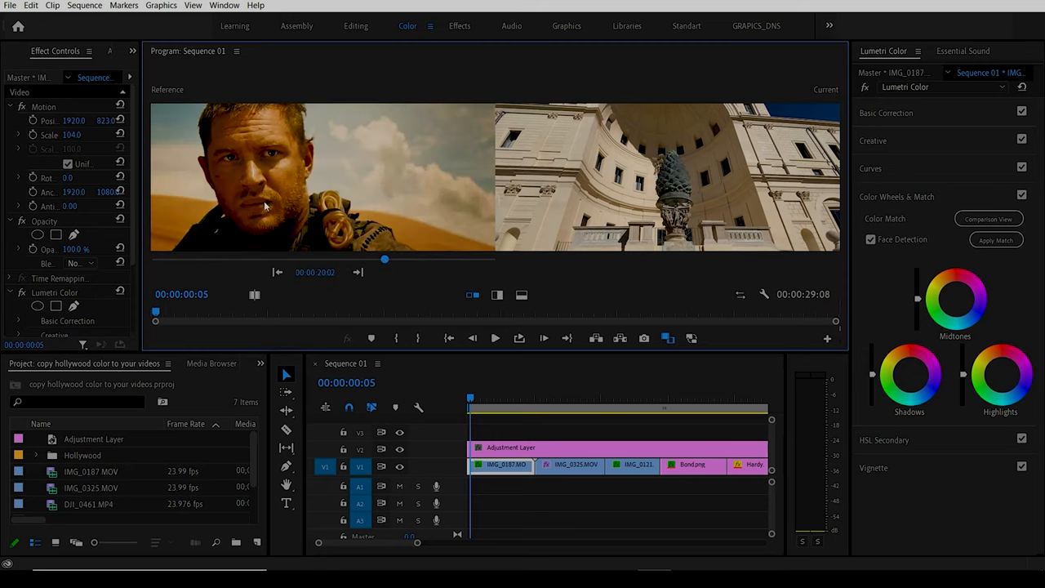
- Select the Adjustment Layer on V2 so Lumetri Color targets it
{"action": "left_click", "coordinate": [510, 447]}
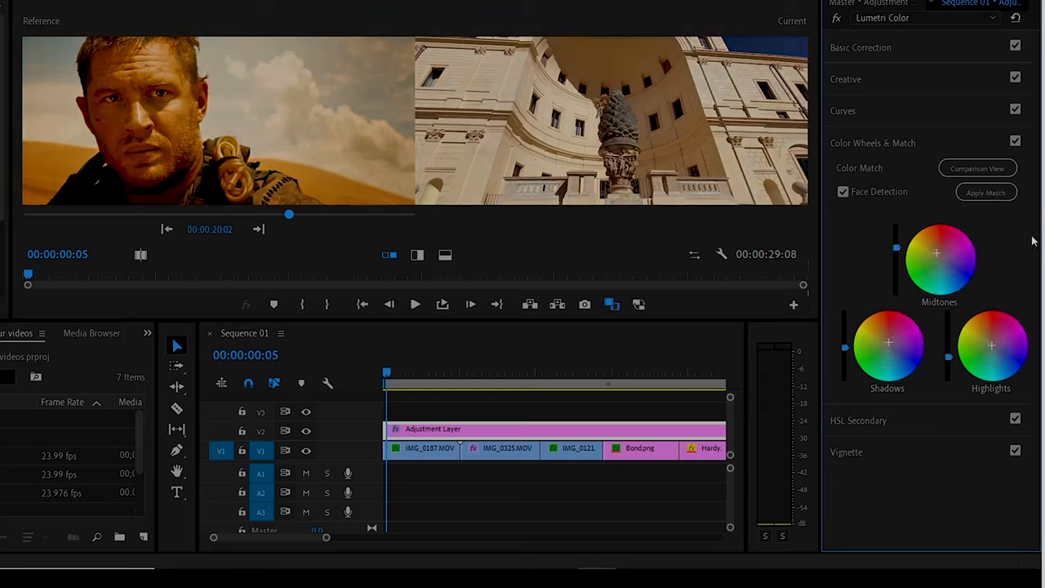
{"action": "mouse_move", "coordinate": [596, 131]}
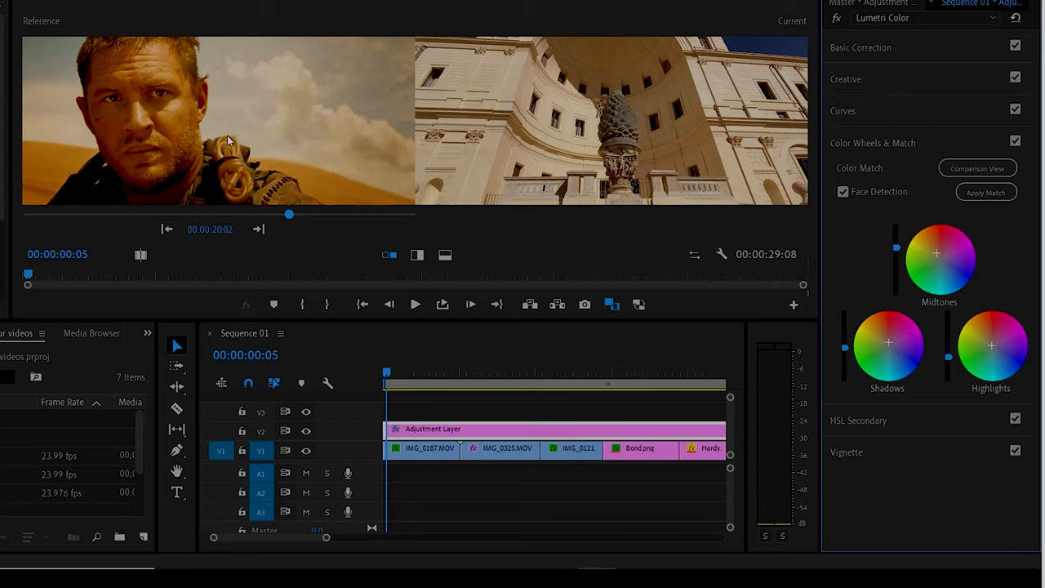
{"action": "mouse_move", "coordinate": [210, 157]}
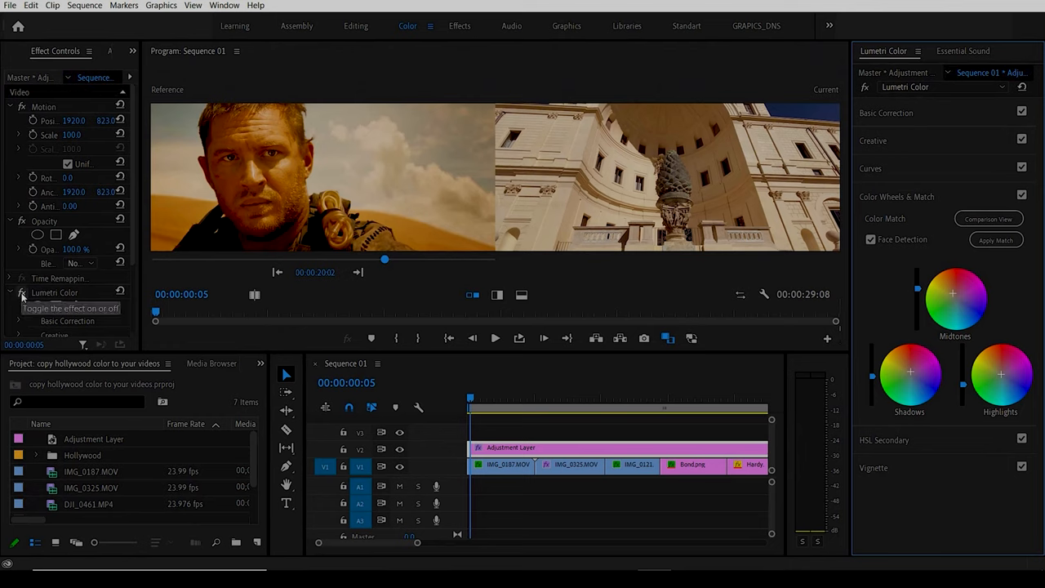
- Toggle the Lumetri Color effect off and on to compare the grade on the city and seaside clips
{"action": "left_click", "coordinate": [23, 293]}
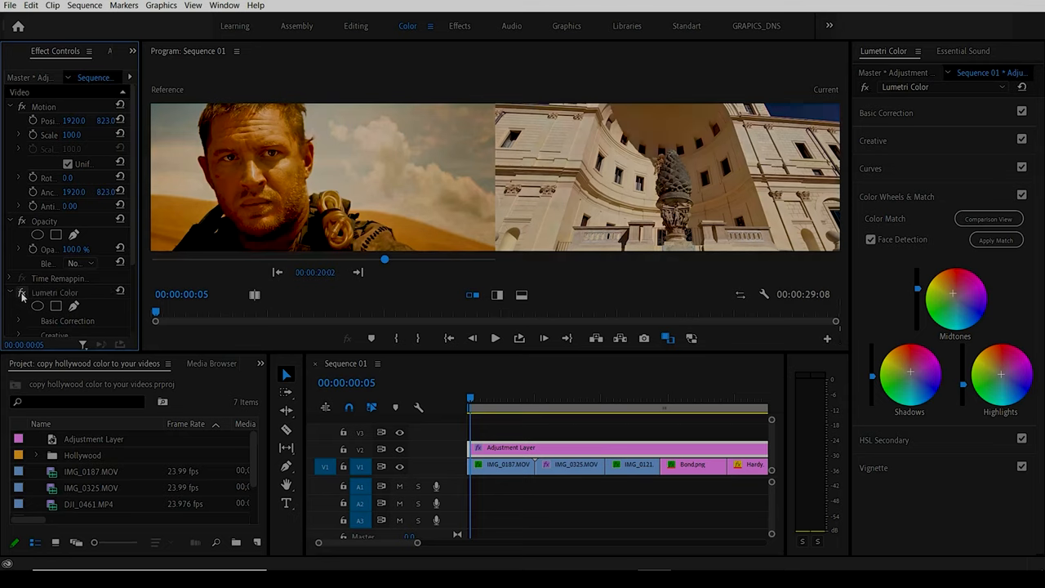
{"action": "mouse_move", "coordinate": [23, 292]}
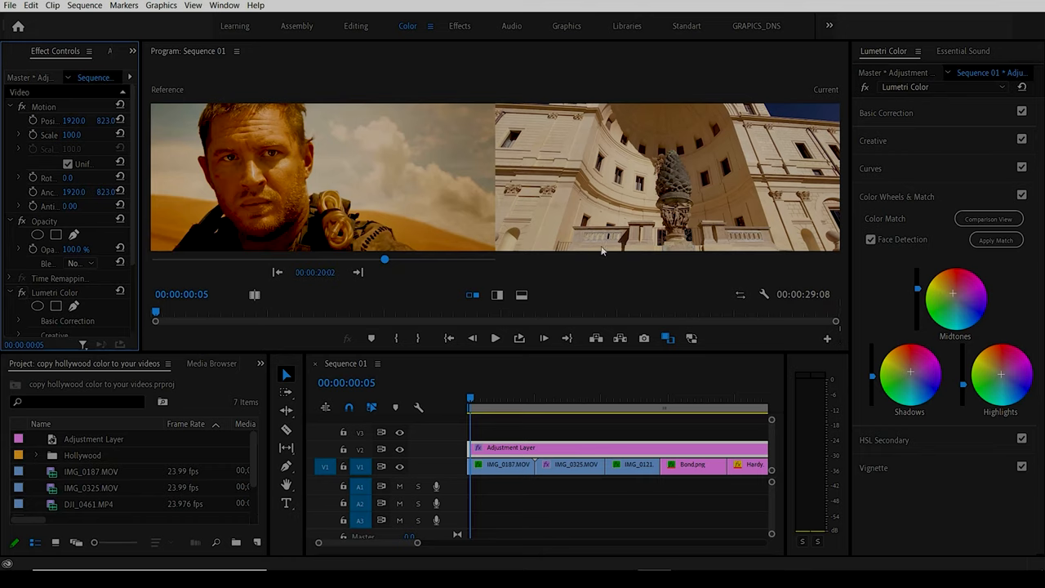
{"action": "left_click", "coordinate": [578, 406]}
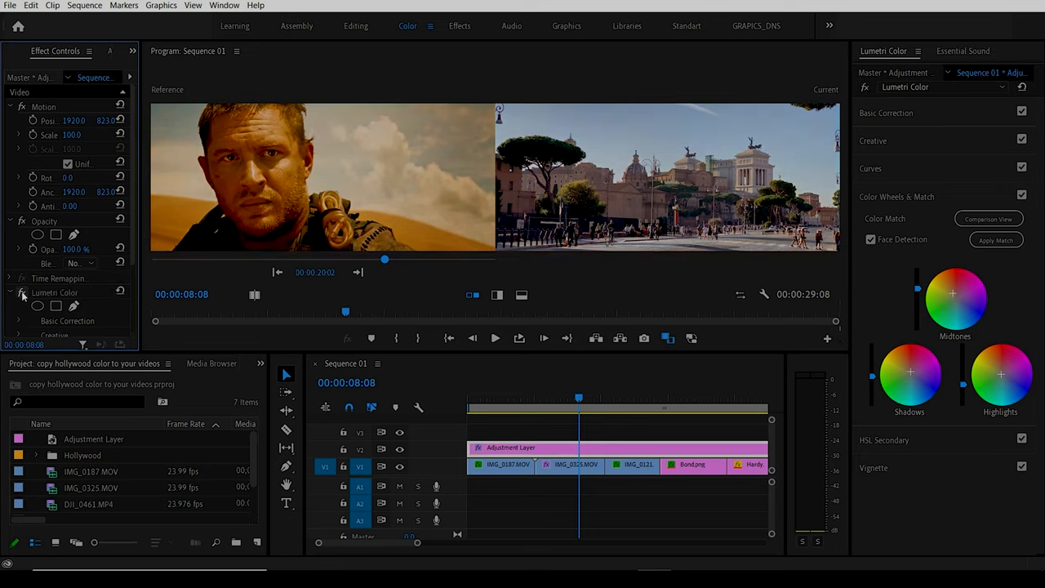
{"action": "left_click", "coordinate": [633, 399]}
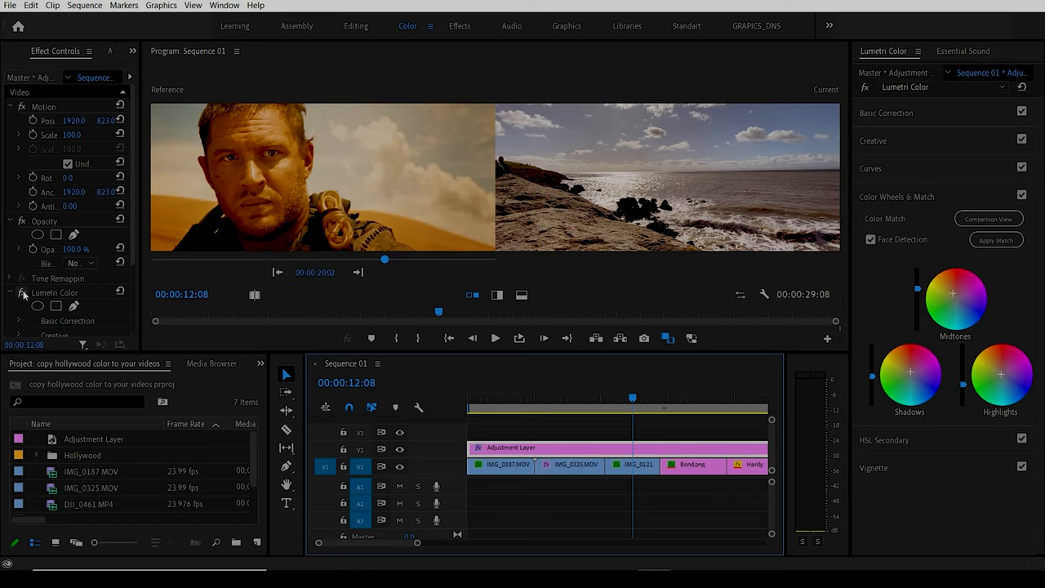
{"action": "left_click", "coordinate": [22, 293]}
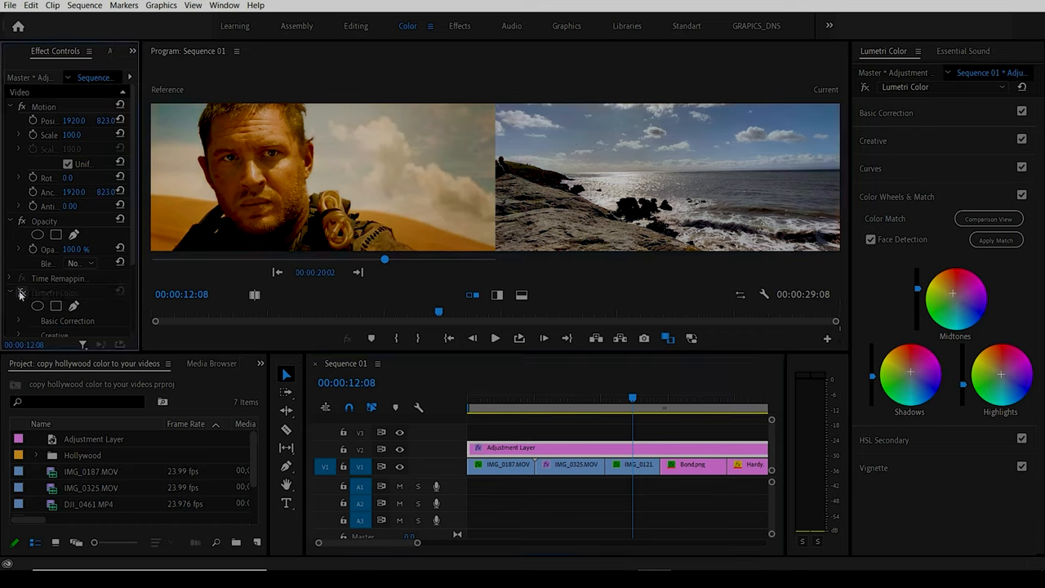
{"action": "left_click", "coordinate": [19, 293]}
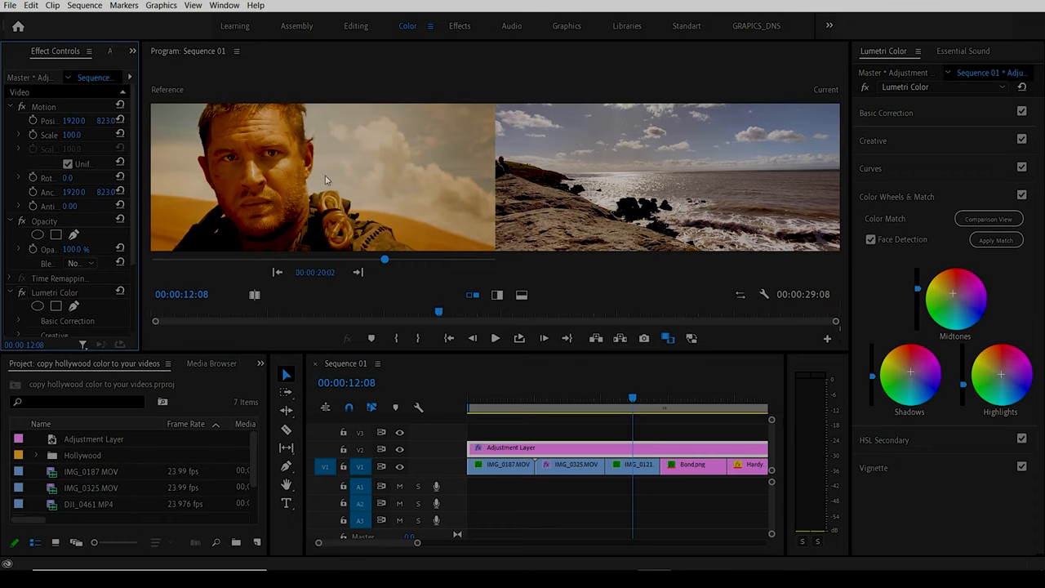
{"action": "mouse_move", "coordinate": [598, 190]}
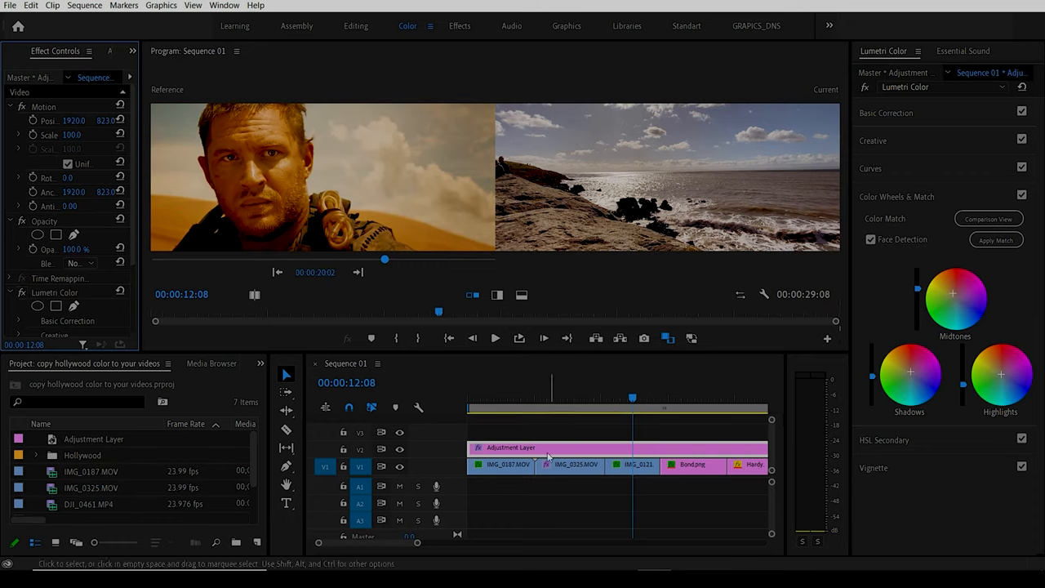
{"action": "mouse_move", "coordinate": [569, 454]}
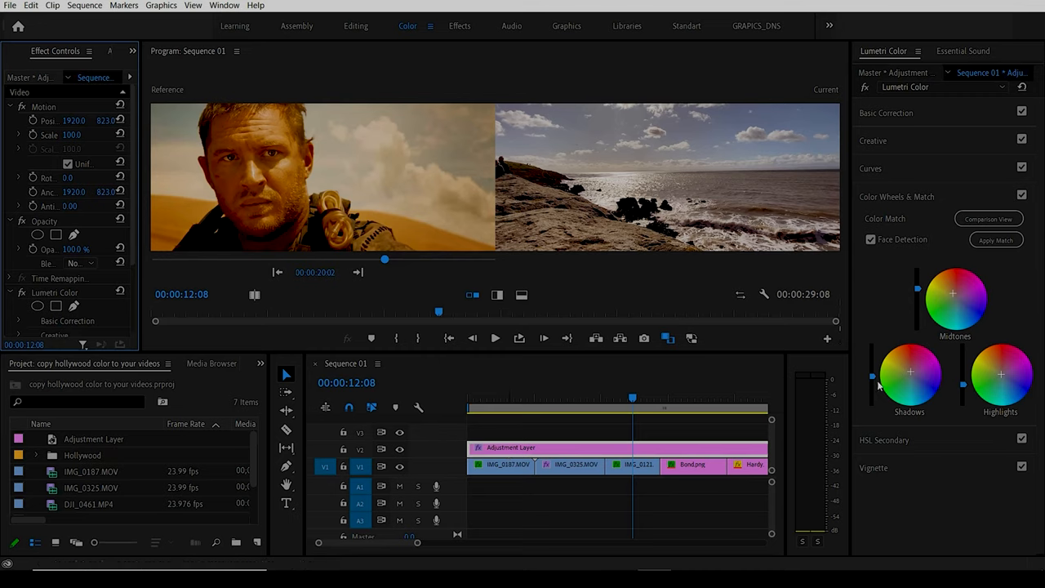
{"action": "mouse_move", "coordinate": [918, 337]}
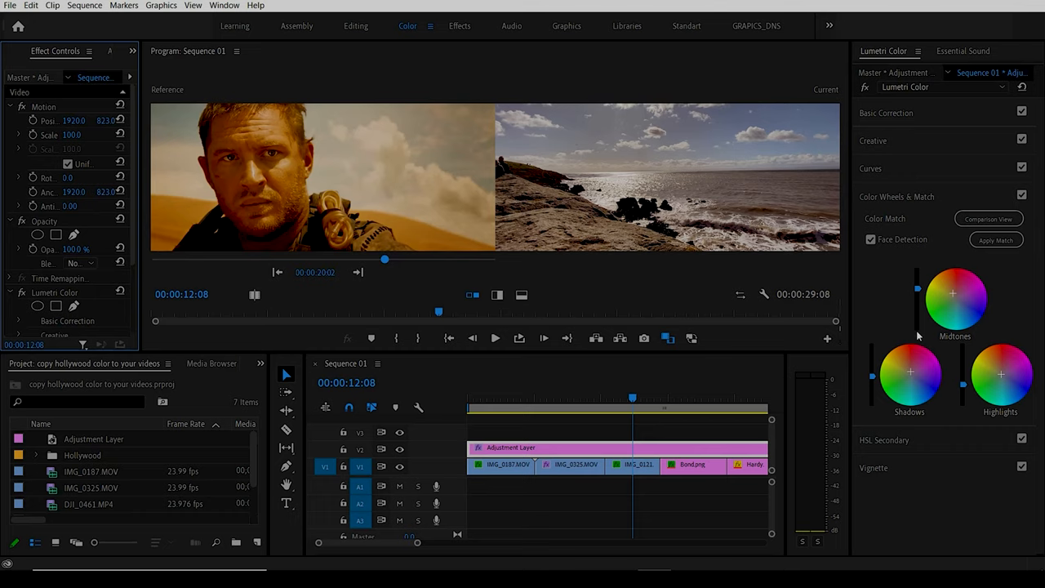
{"action": "mouse_move", "coordinate": [895, 335]}
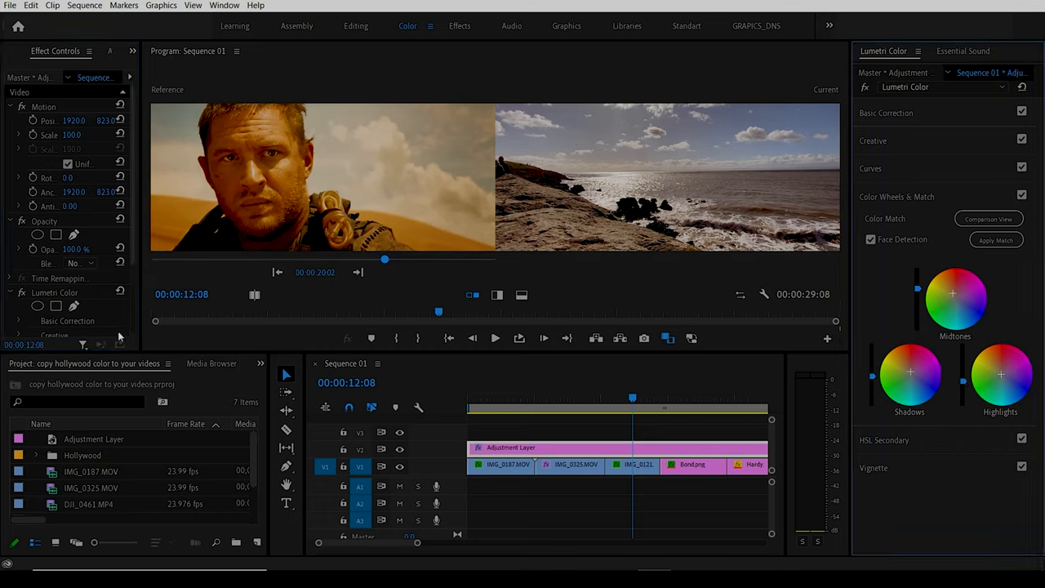
{"action": "mouse_move", "coordinate": [307, 255]}
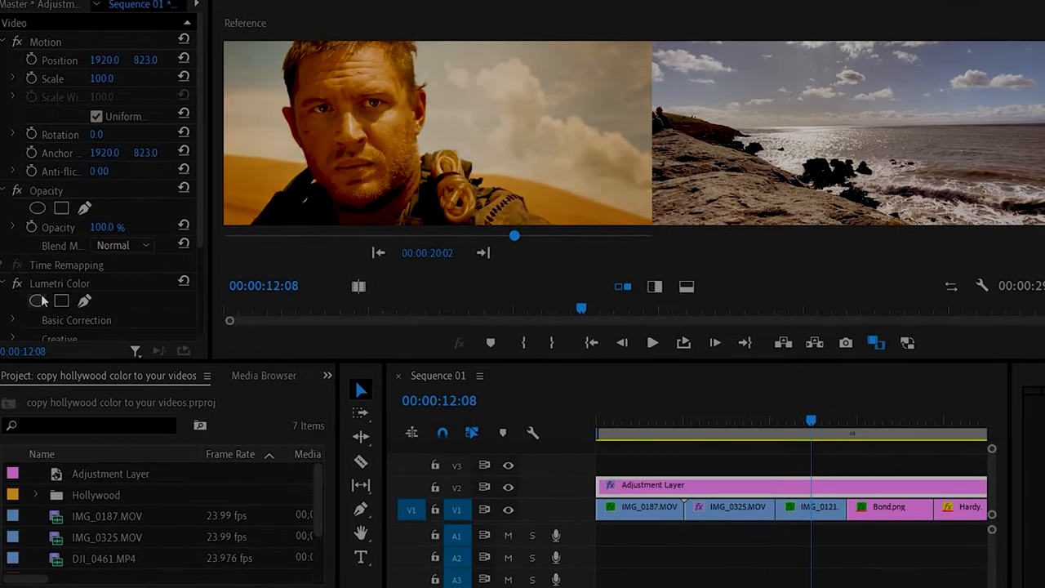
- Collapse Lumetri Color, jump to the courtyard clip start, and set the Bond still as reference
{"action": "scroll", "scroll_direction": "down", "scroll_amount": 3}
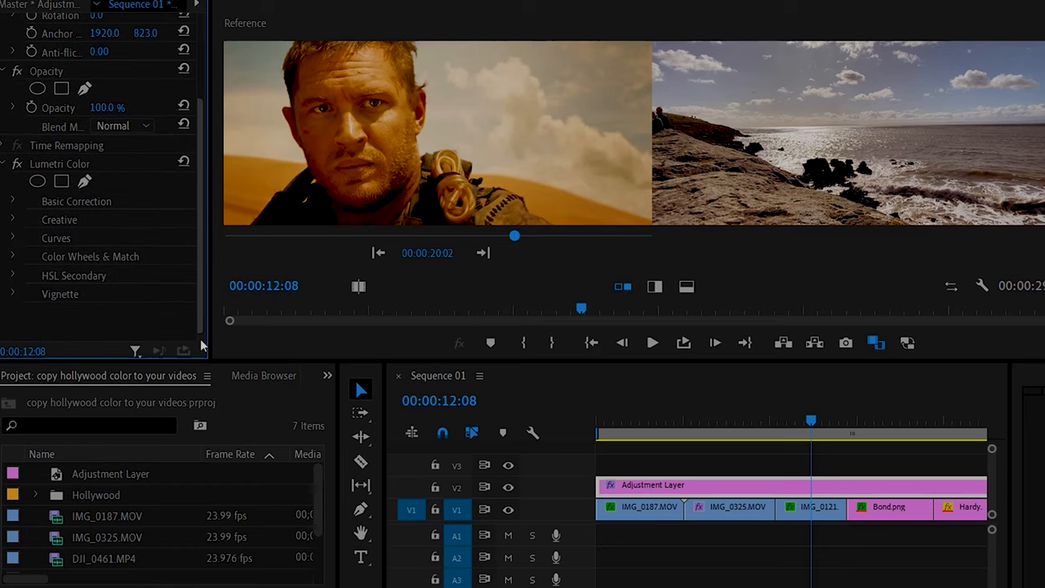
{"action": "left_click", "coordinate": [59, 163]}
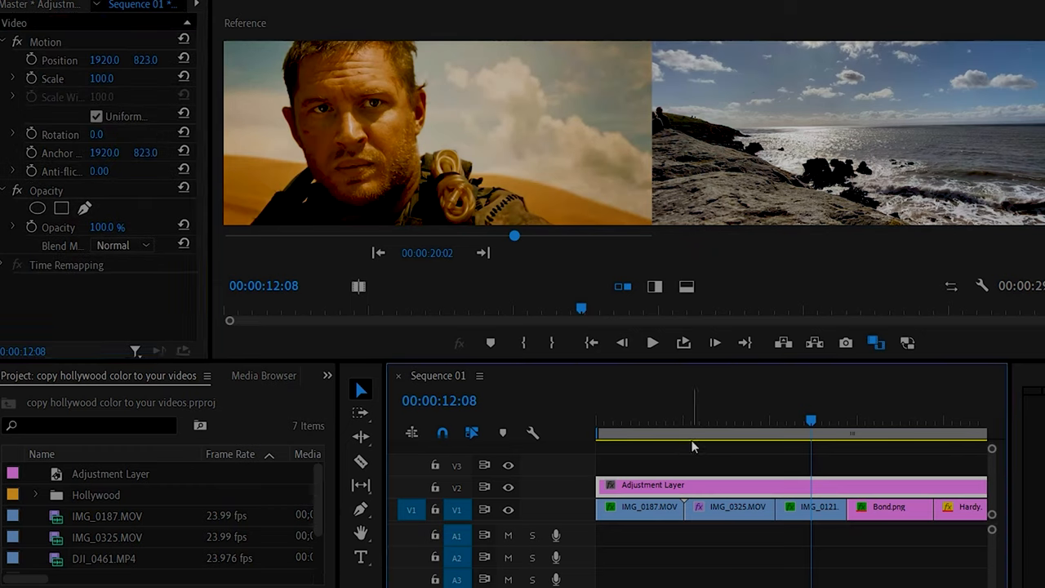
{"action": "left_click", "coordinate": [623, 421]}
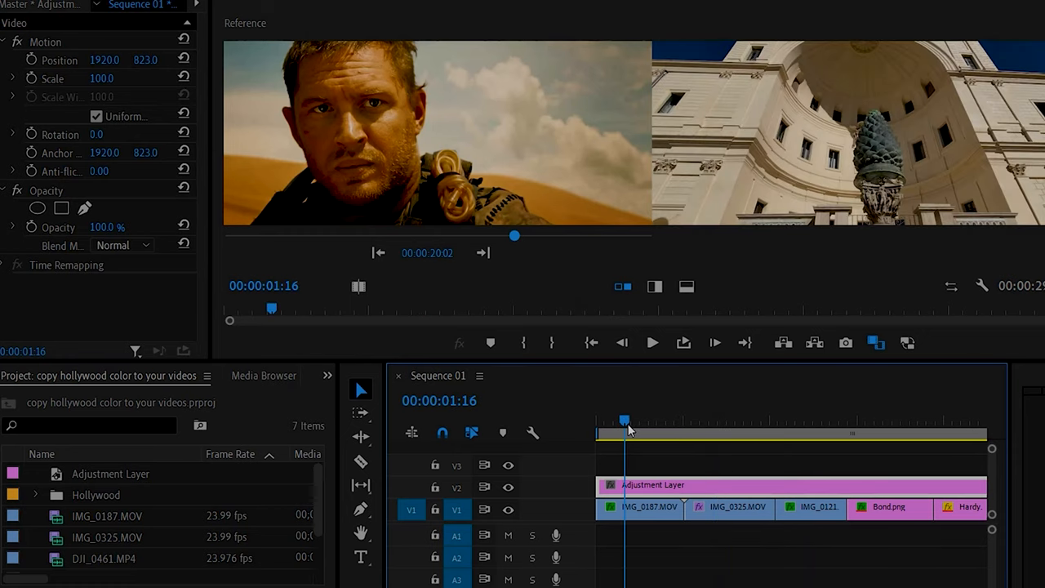
{"action": "mouse_move", "coordinate": [545, 281]}
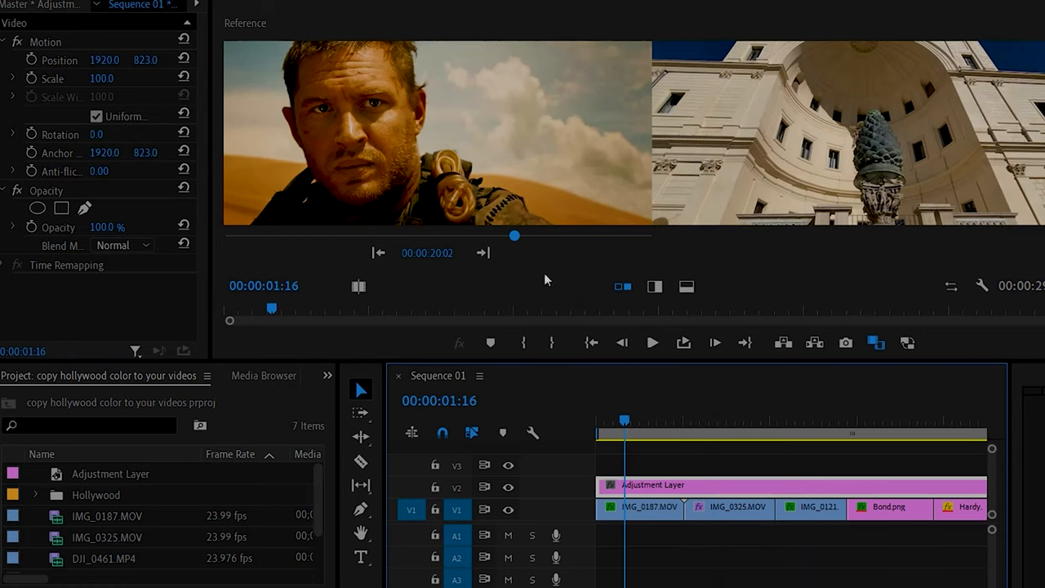
{"action": "left_click_drag", "start_coordinate": [514, 236], "coordinate": [555, 236]}
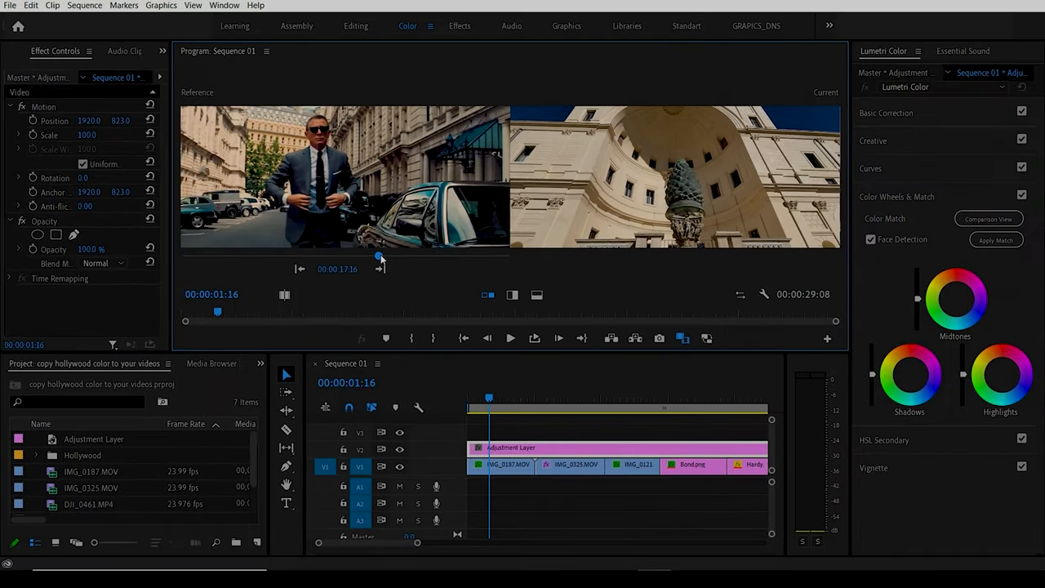
{"action": "mouse_move", "coordinate": [352, 156]}
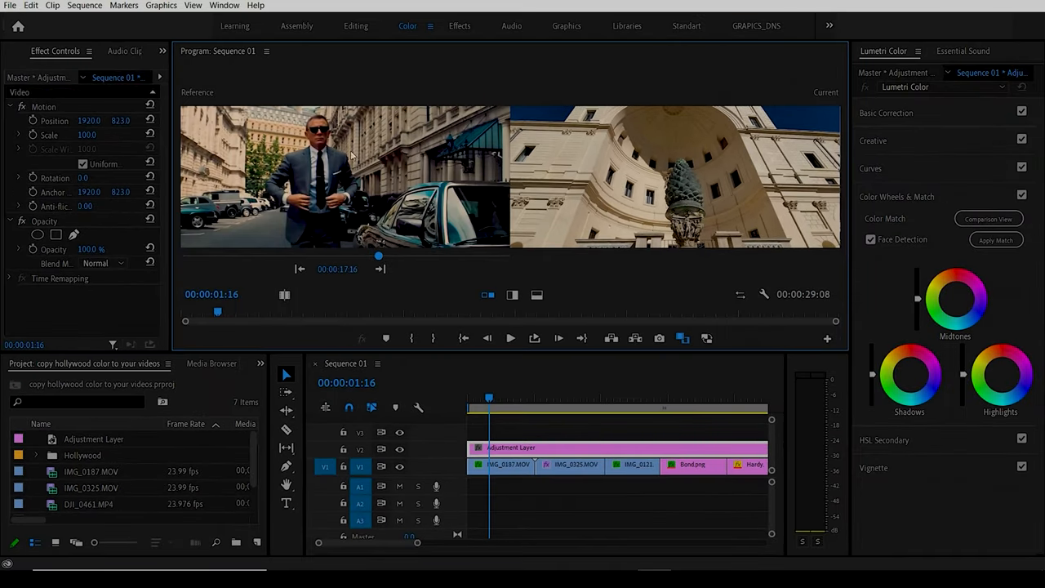
{"action": "mouse_move", "coordinate": [438, 172]}
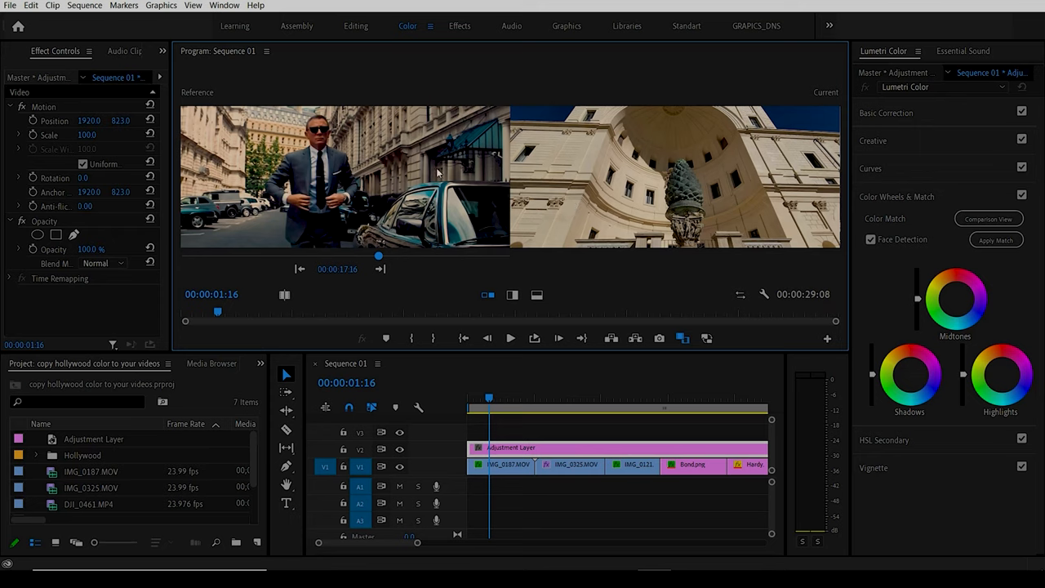
{"action": "mouse_move", "coordinate": [553, 307]}
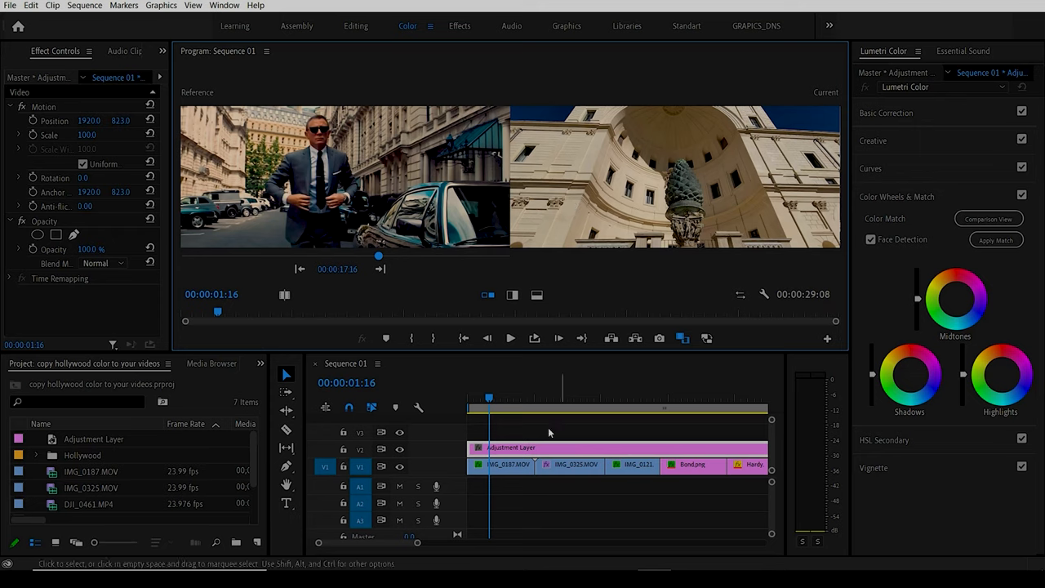
- Apply Match repeatedly so the courtyard shot takes on the Bond still's colours
{"action": "left_click", "coordinate": [996, 239]}
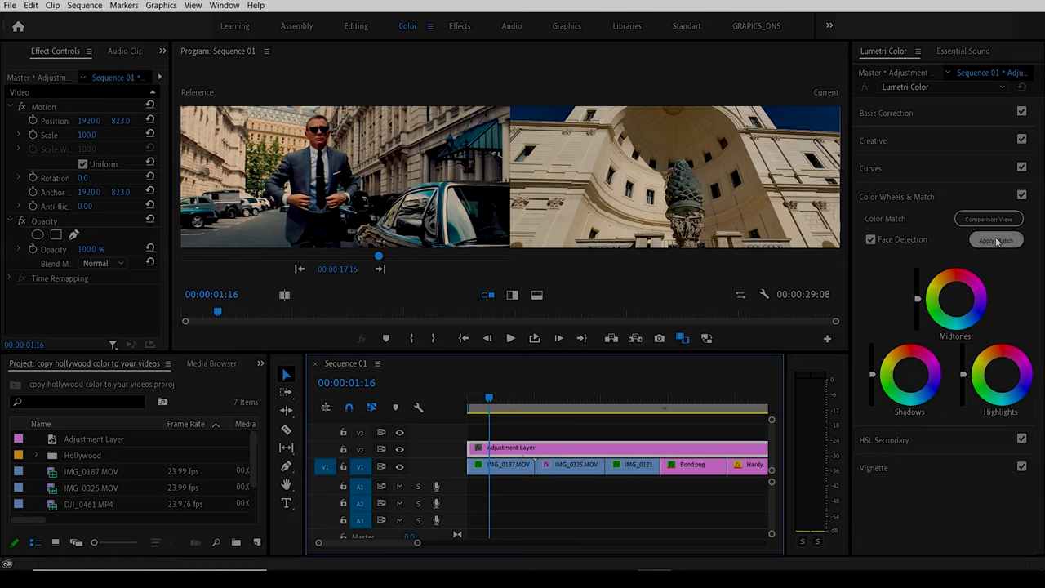
{"action": "left_click", "coordinate": [996, 238]}
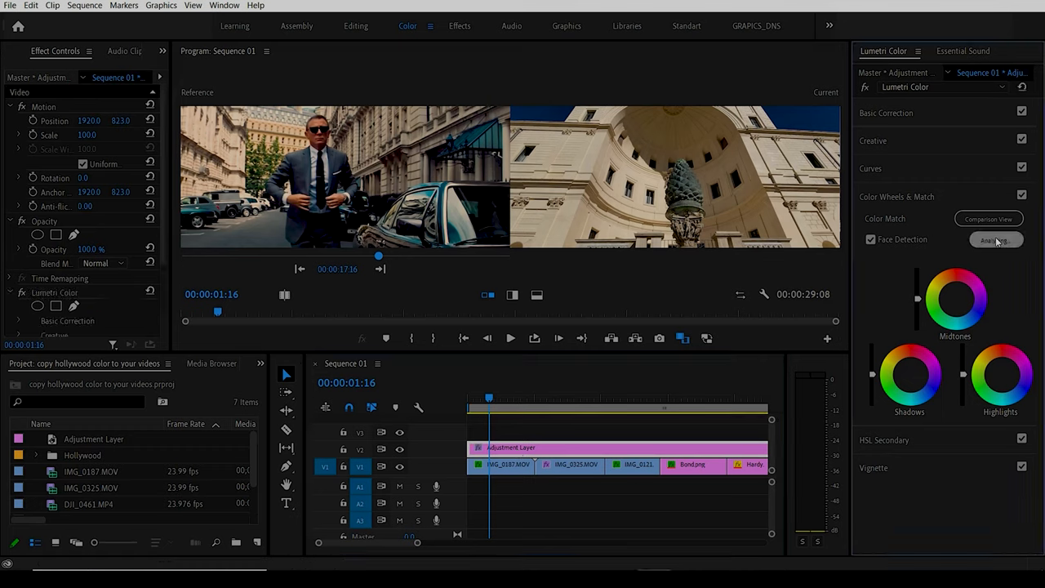
{"action": "left_click", "coordinate": [996, 239]}
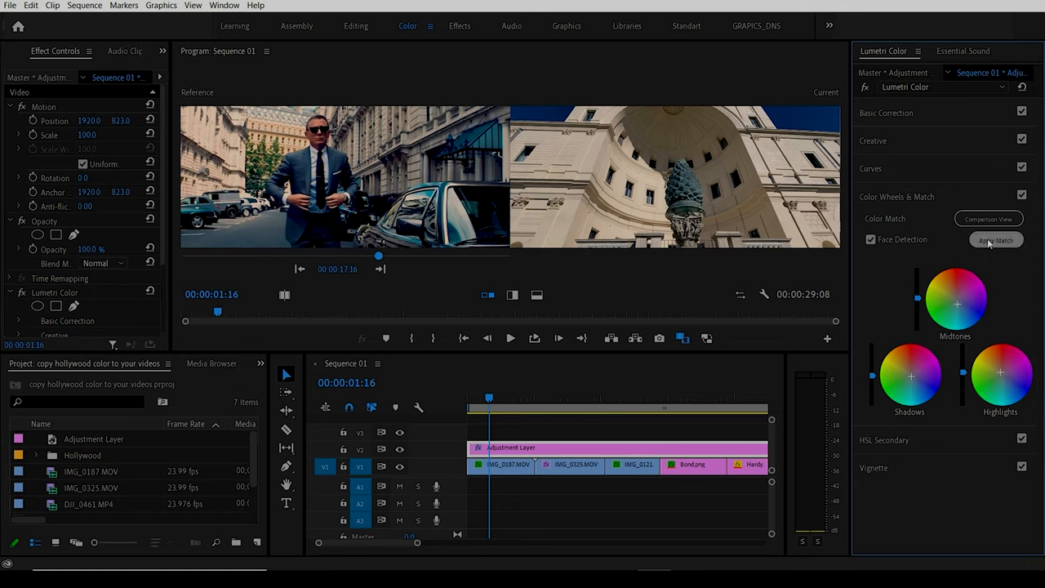
{"action": "left_click", "coordinate": [996, 239]}
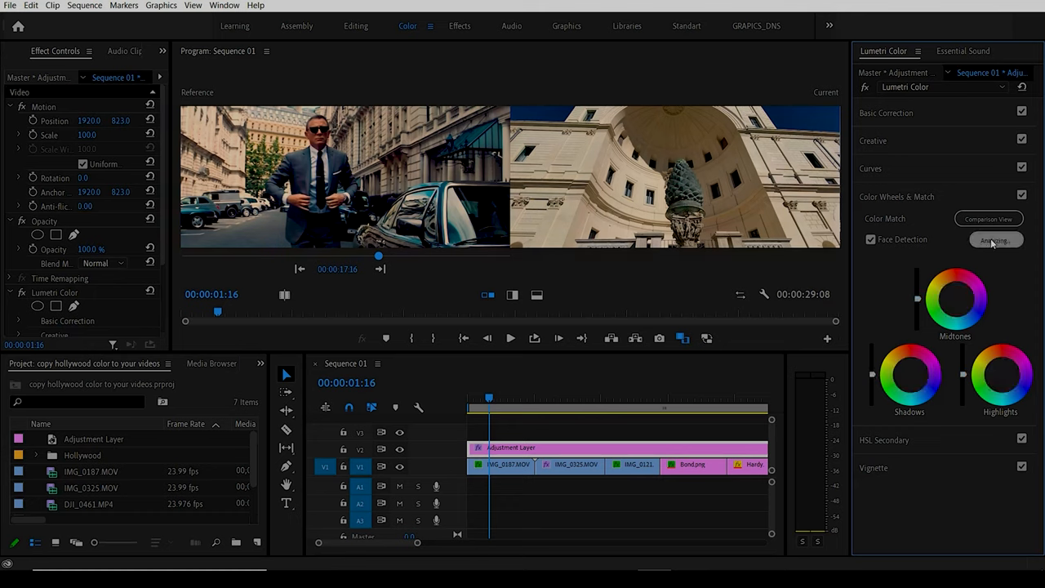
- Scrub further into the courtyard clip and switch the Lumetri grade off to compare it ungraded
{"action": "left_click", "coordinate": [996, 240]}
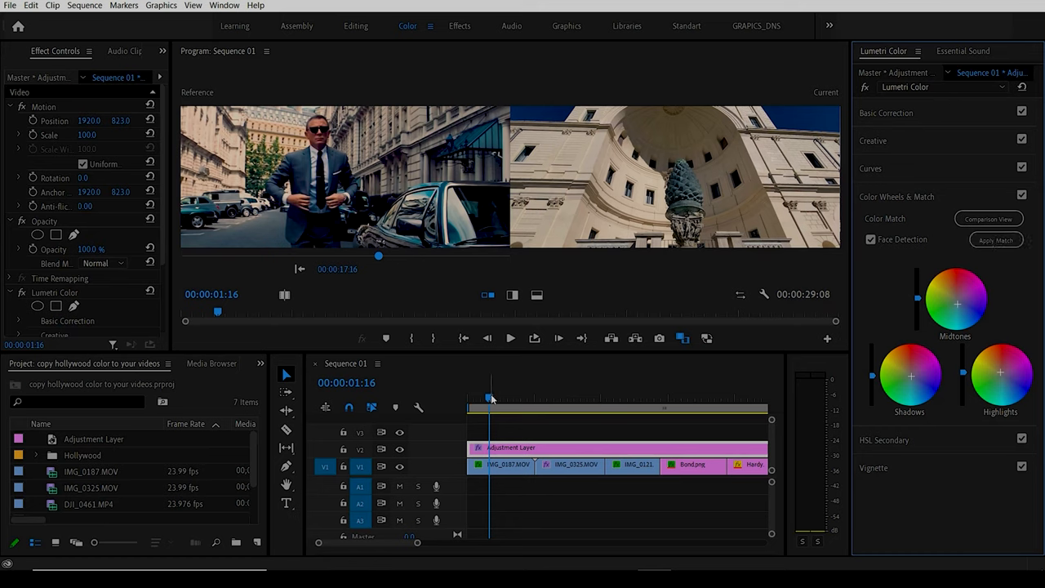
{"action": "left_click_drag", "start_coordinate": [489, 399], "coordinate": [562, 398]}
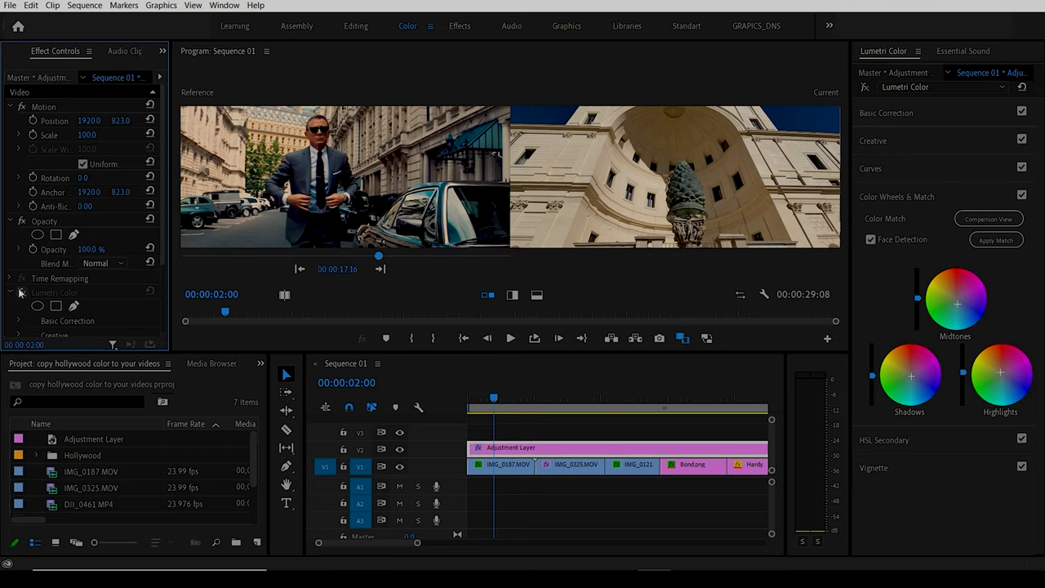
{"action": "mouse_move", "coordinate": [22, 292]}
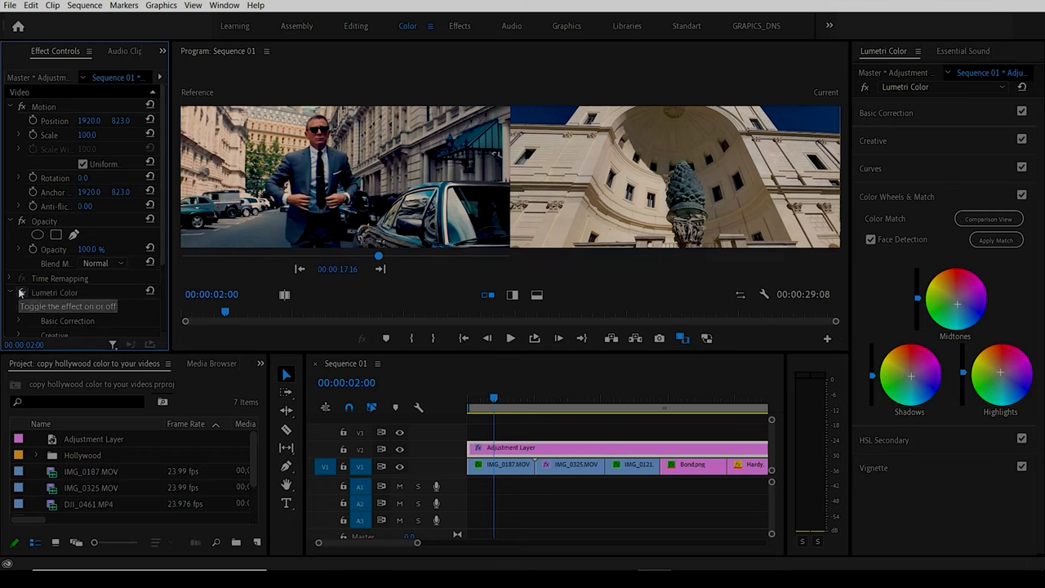
{"action": "left_click", "coordinate": [637, 399]}
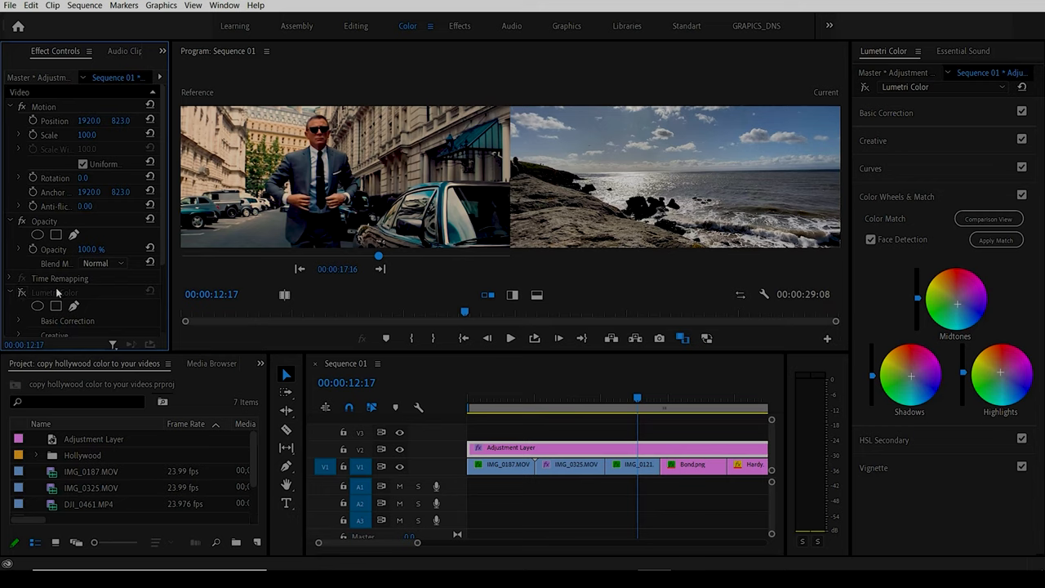
{"action": "mouse_move", "coordinate": [409, 281]}
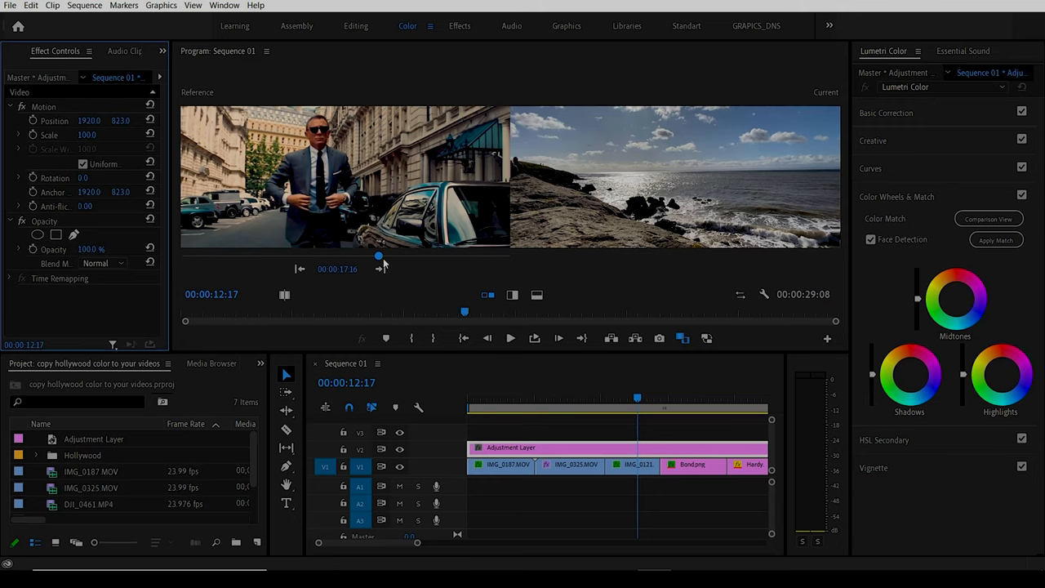
{"action": "left_click_drag", "start_coordinate": [379, 256], "coordinate": [441, 257]}
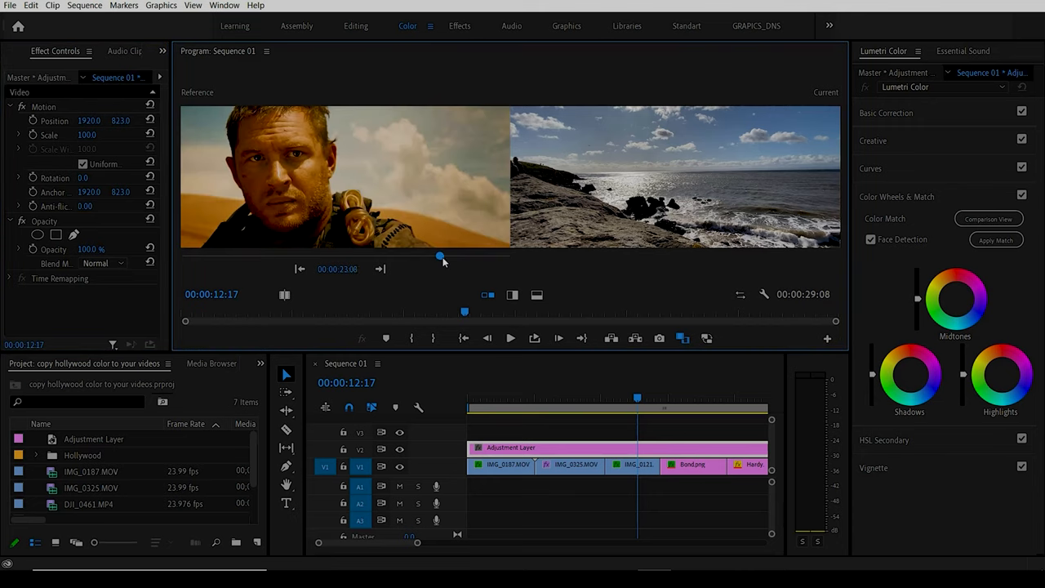
{"action": "left_click_drag", "start_coordinate": [441, 254], "coordinate": [460, 255]}
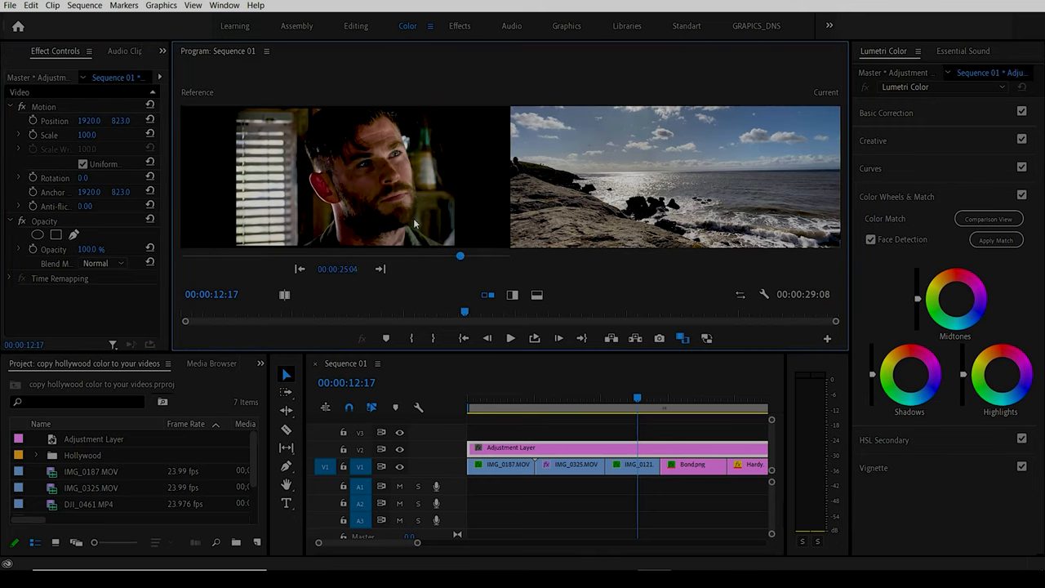
{"action": "mouse_move", "coordinate": [399, 235]}
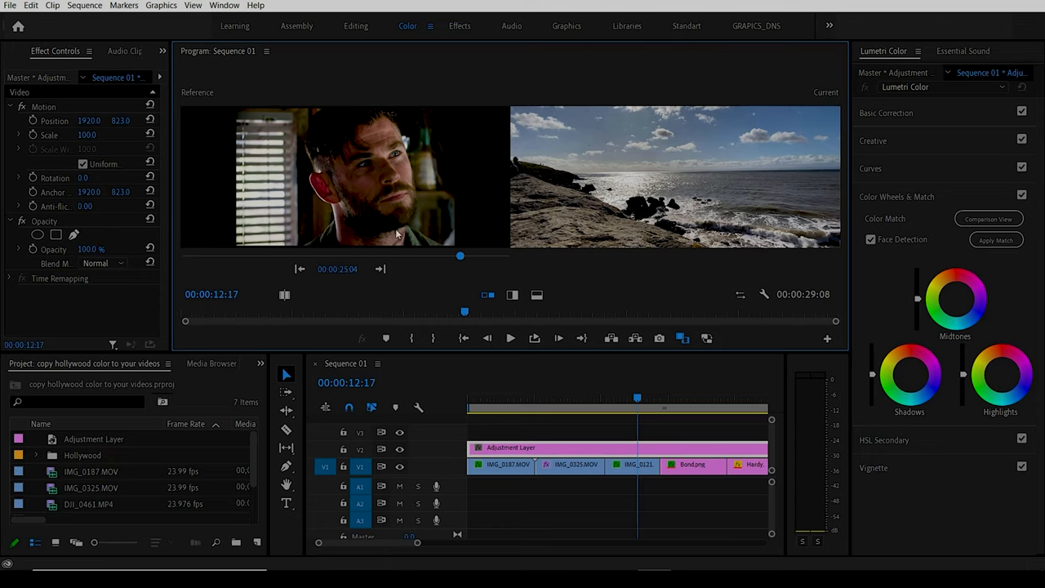
{"action": "mouse_move", "coordinate": [435, 246]}
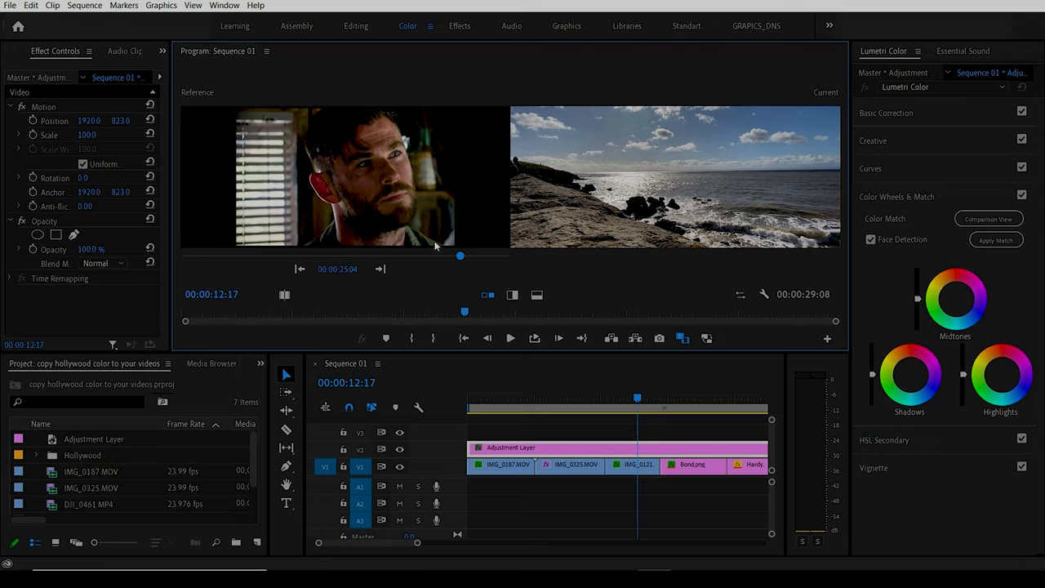
{"action": "mouse_move", "coordinate": [480, 393]}
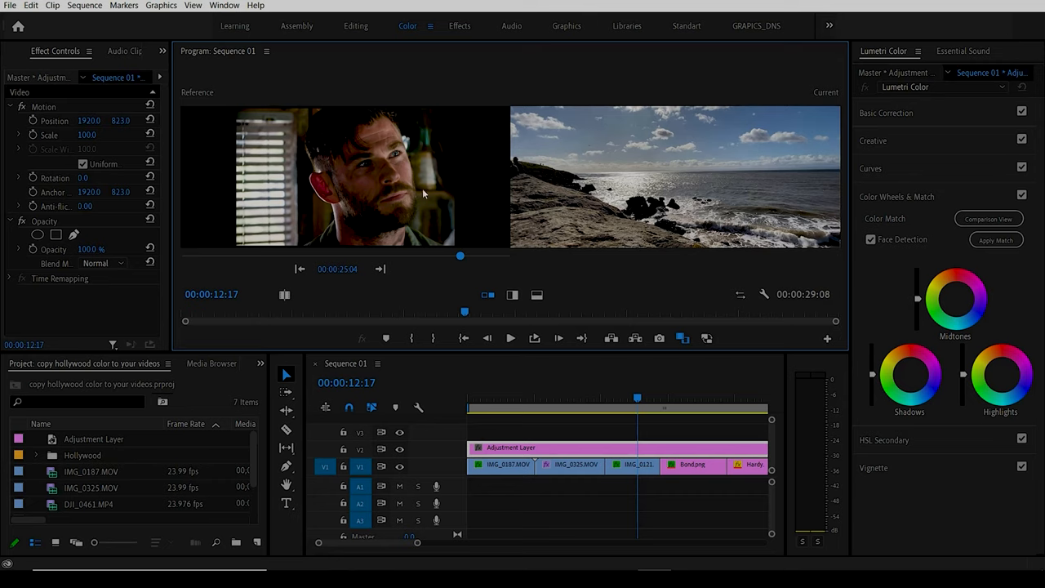
{"action": "mouse_move", "coordinate": [456, 192]}
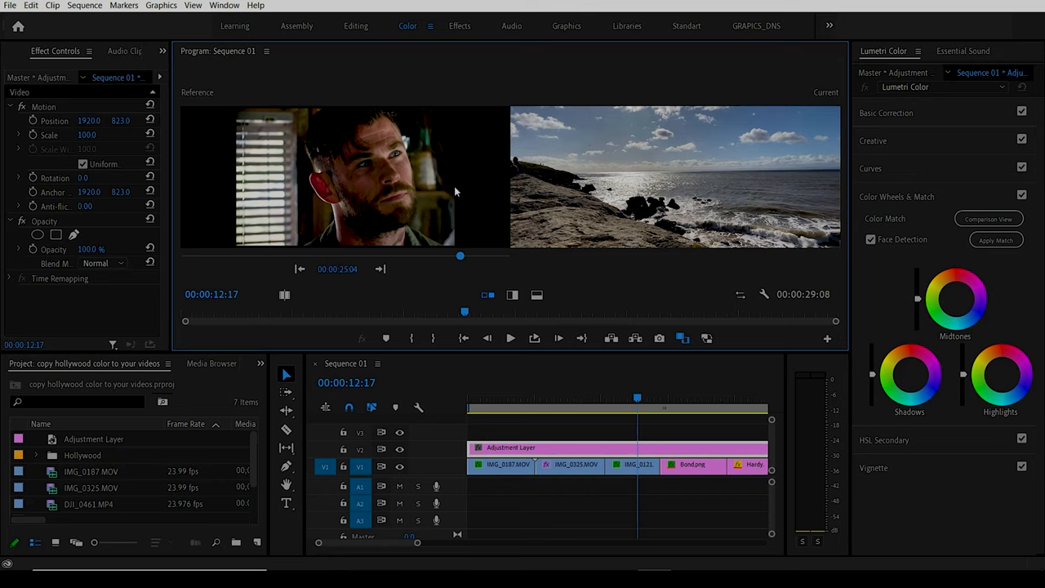
{"action": "mouse_move", "coordinate": [607, 313]}
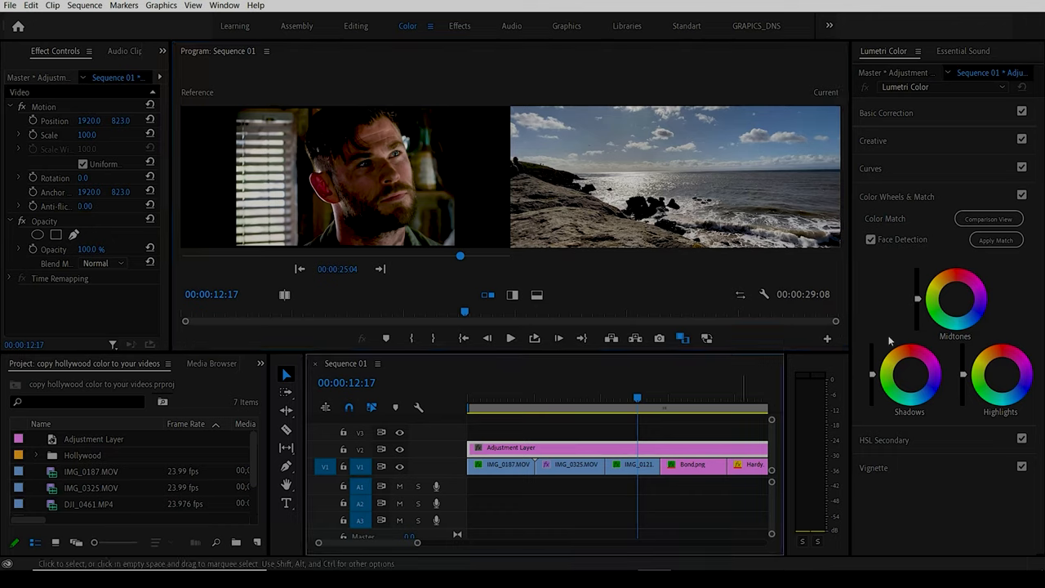
- Apply the Lumetri colour match to grade the adjustment layer toward the Extraction still
{"action": "left_click", "coordinate": [996, 239]}
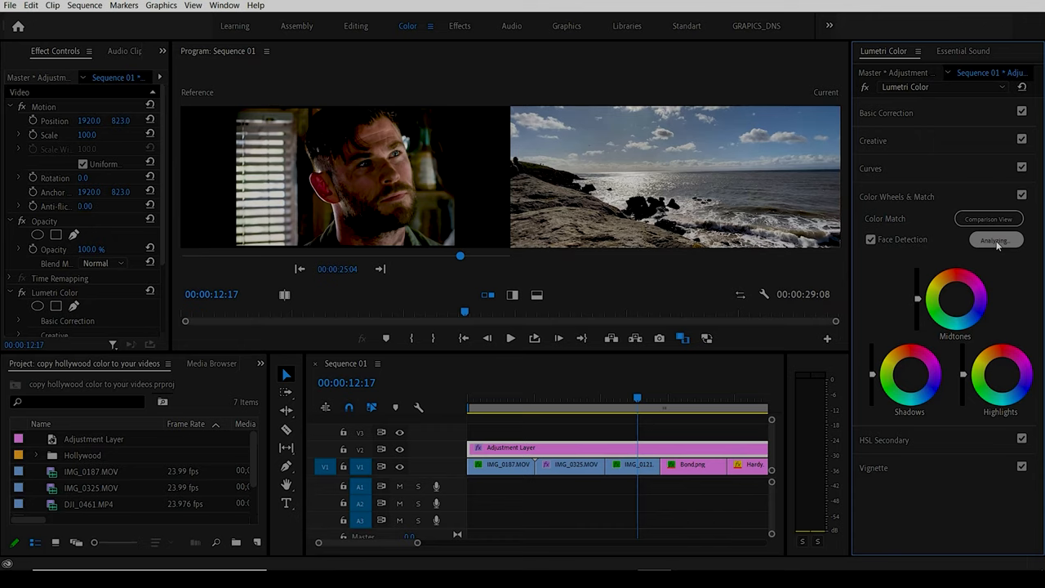
{"action": "left_click", "coordinate": [995, 238]}
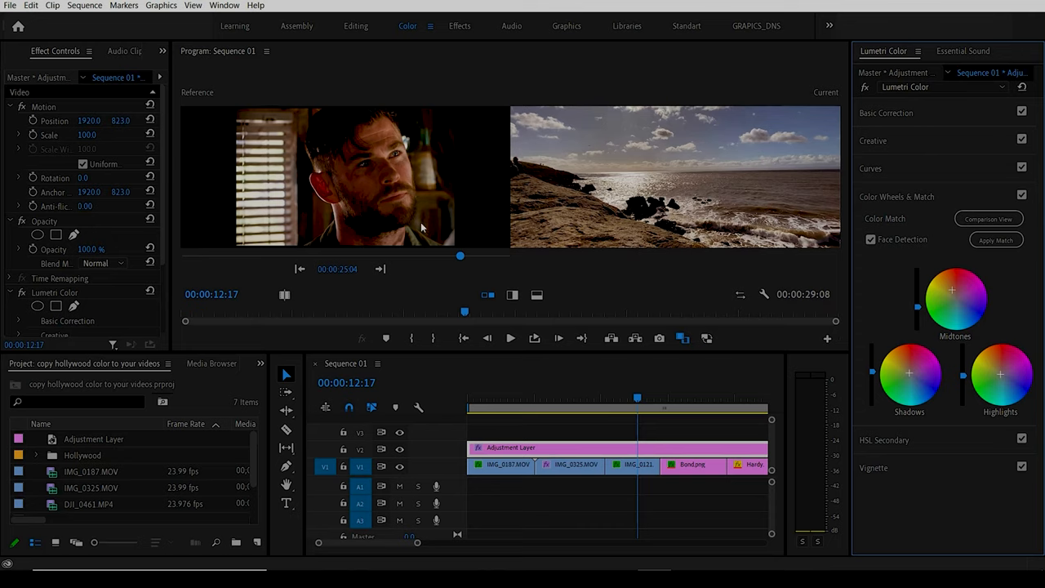
{"action": "mouse_move", "coordinate": [866, 246]}
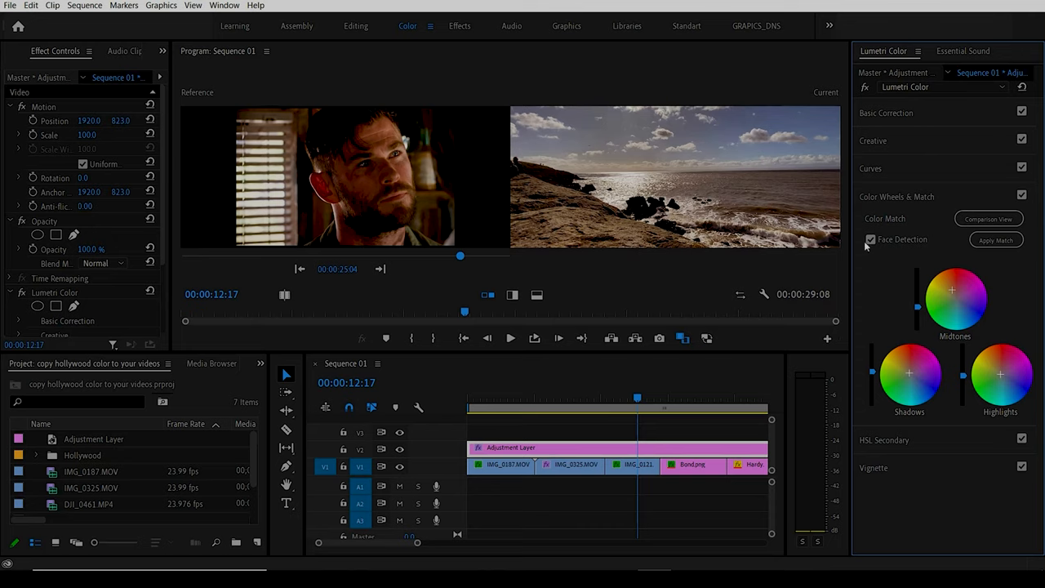
{"action": "left_click", "coordinate": [870, 238]}
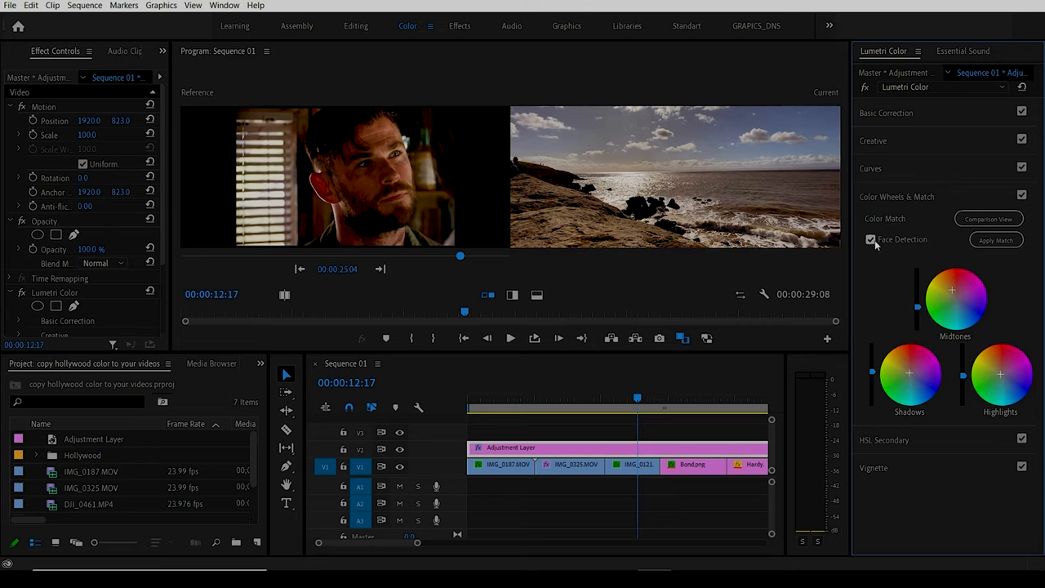
- Disable Face Detection and re-apply the colour match without it
{"action": "left_click", "coordinate": [872, 239]}
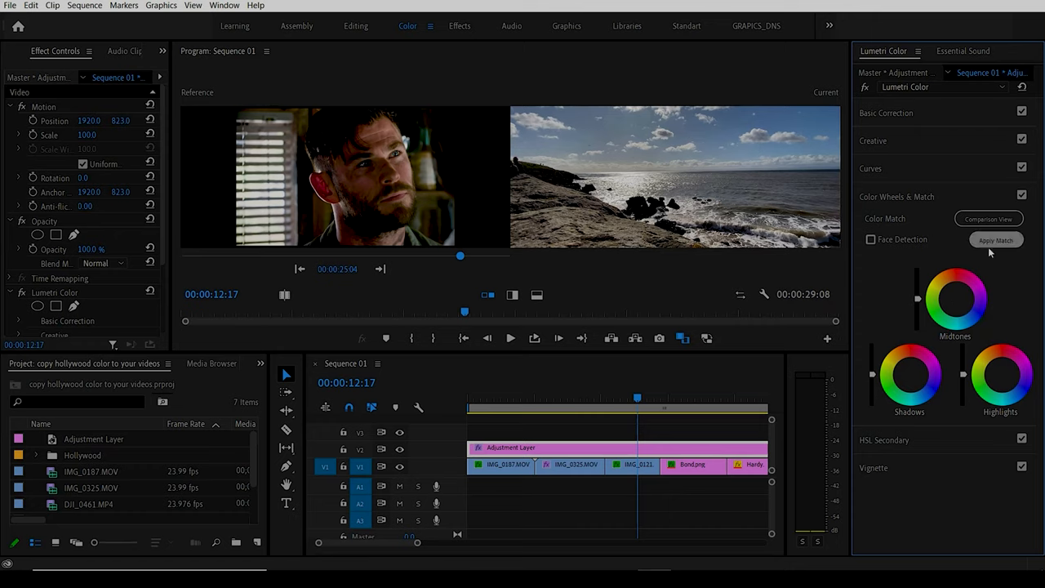
{"action": "left_click", "coordinate": [996, 238]}
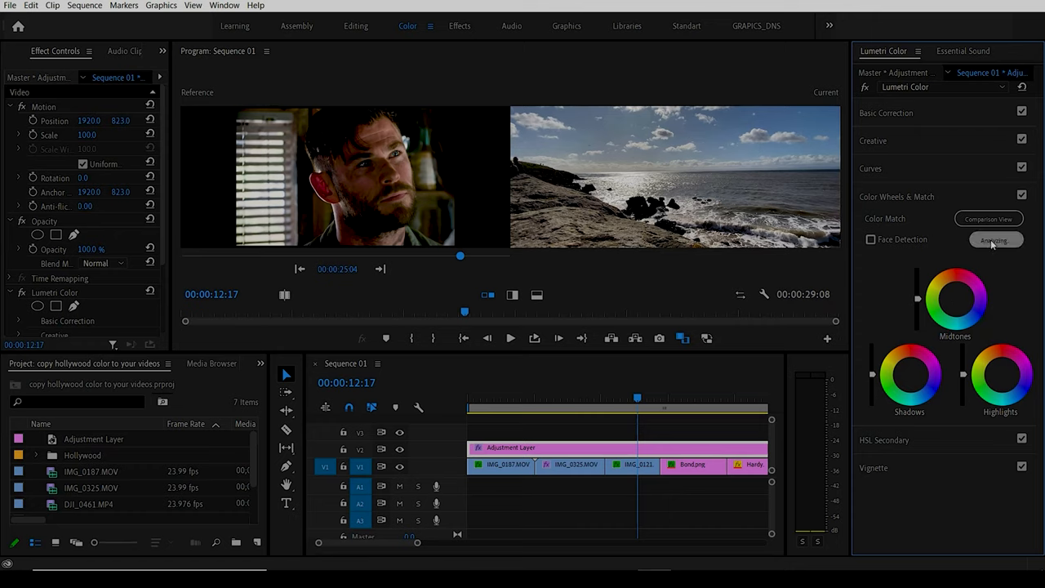
{"action": "left_click", "coordinate": [996, 240]}
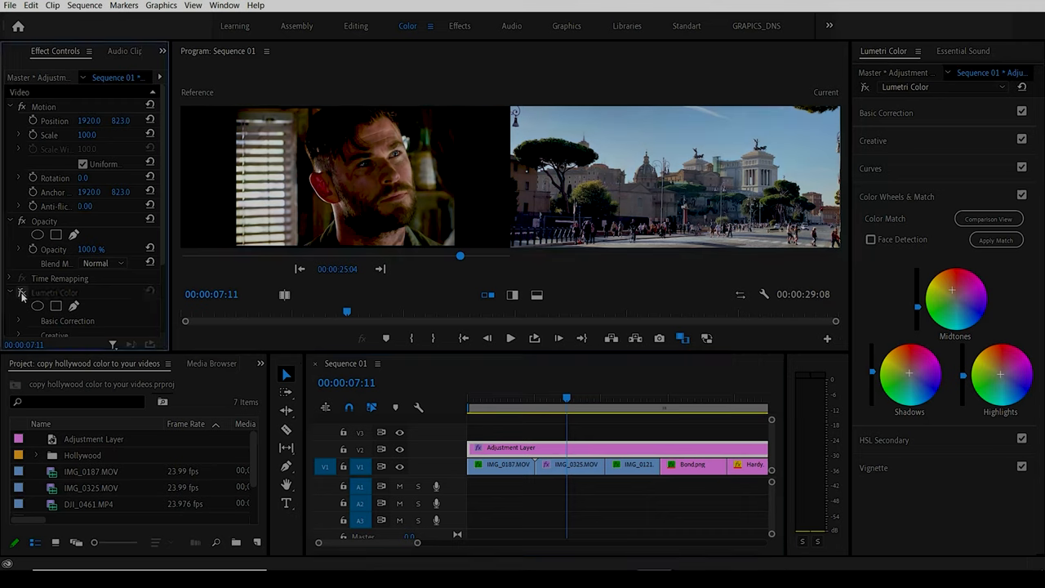
- View the Rome street shot alone and toggle the Lumetri grade off to compare
{"action": "left_click", "coordinate": [37, 305]}
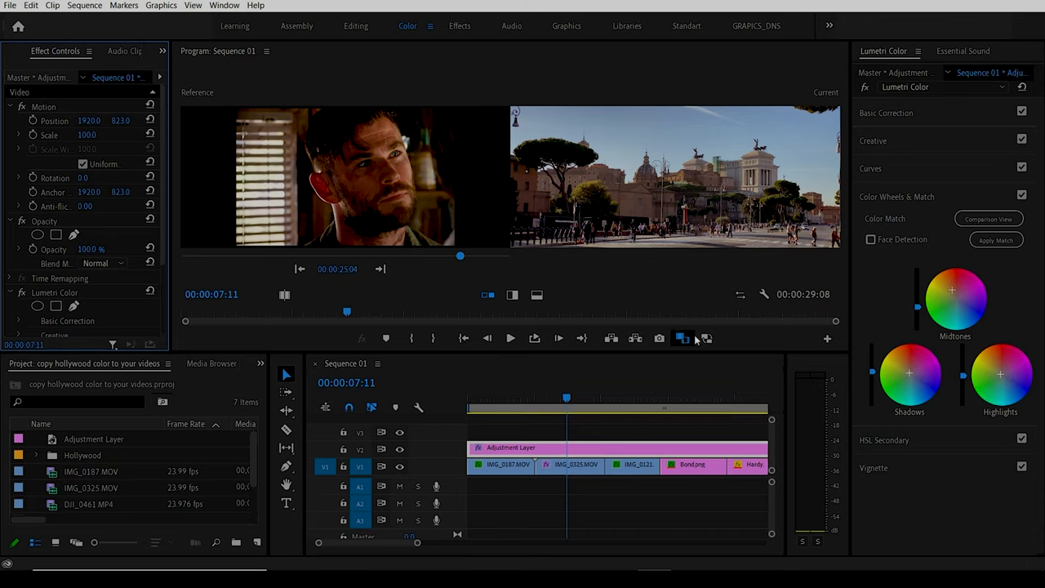
{"action": "left_click", "coordinate": [659, 338]}
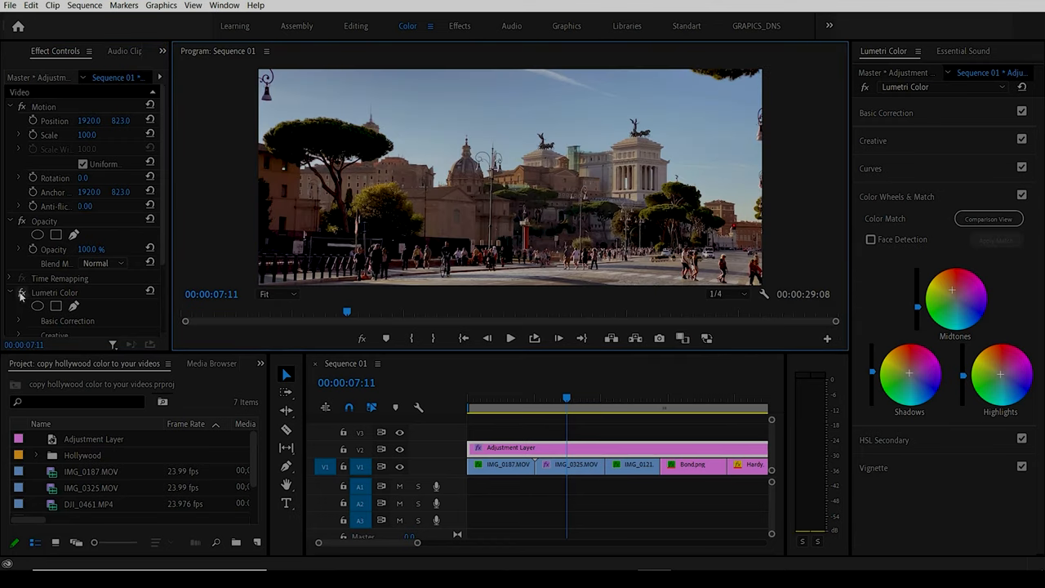
{"action": "mouse_move", "coordinate": [19, 297]}
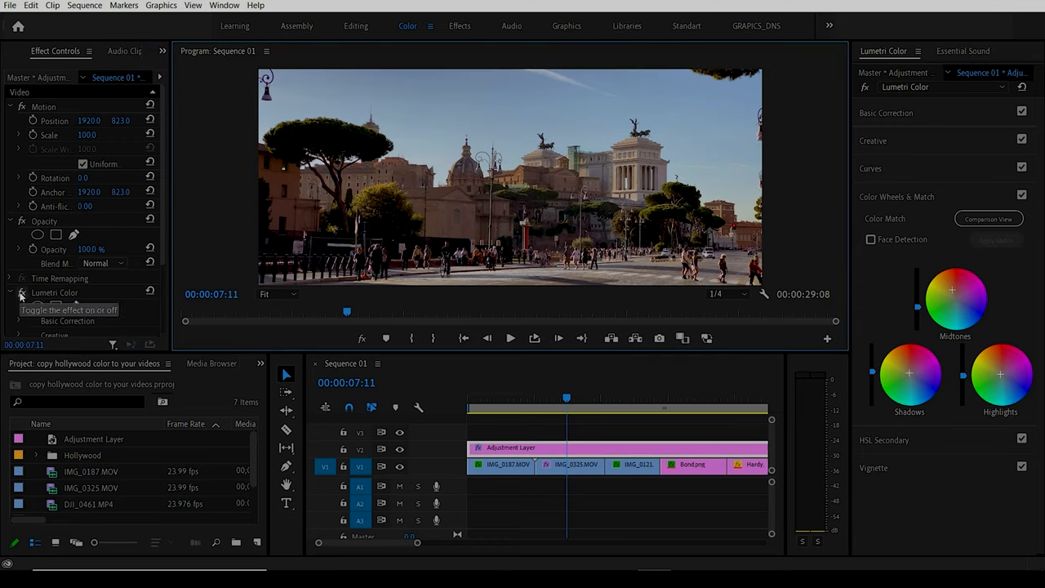
{"action": "left_click", "coordinate": [21, 292]}
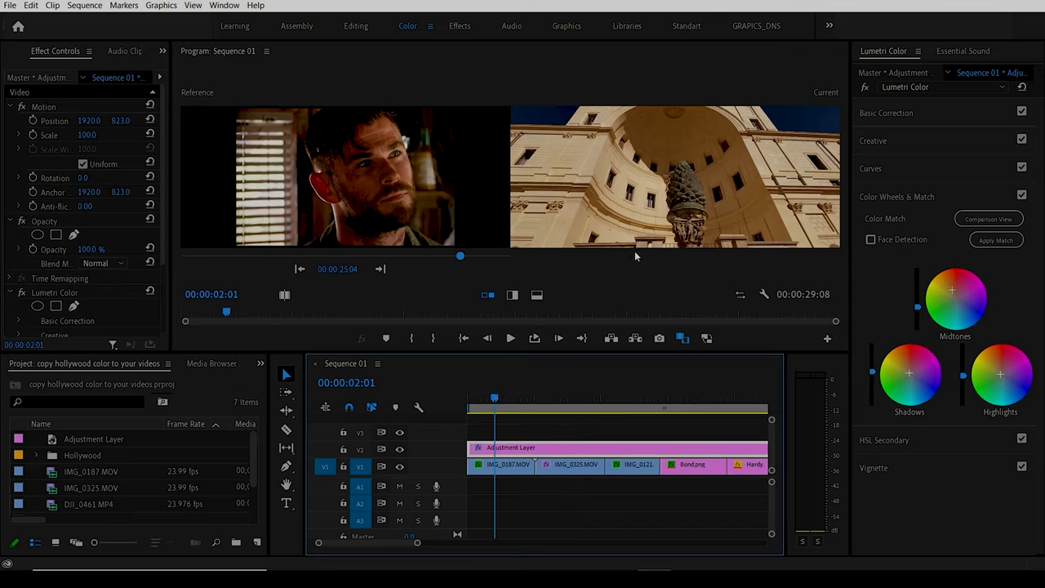
{"action": "mouse_move", "coordinate": [22, 293]}
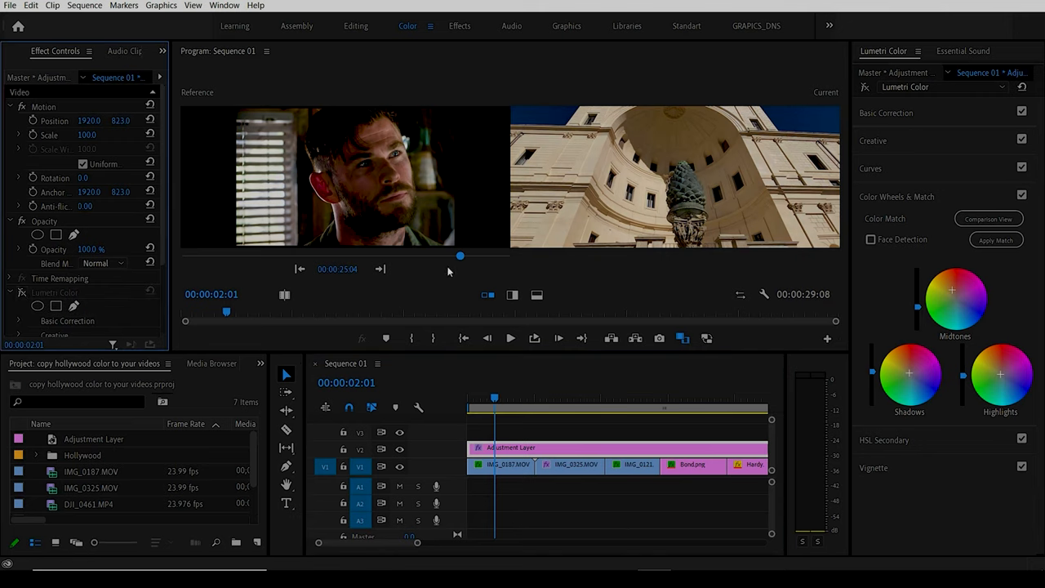
{"action": "mouse_move", "coordinate": [23, 293]}
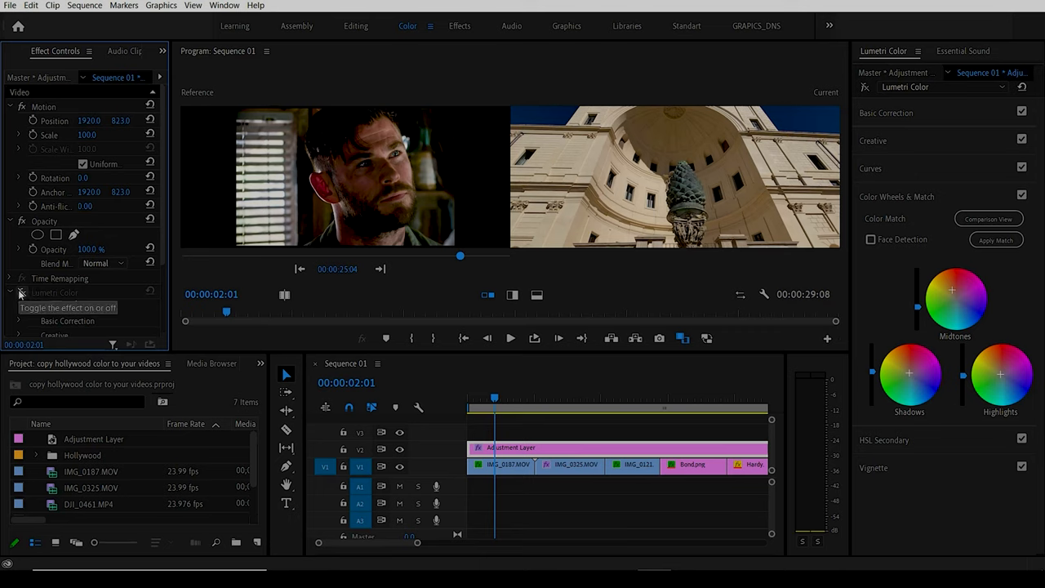
{"action": "mouse_move", "coordinate": [414, 314]}
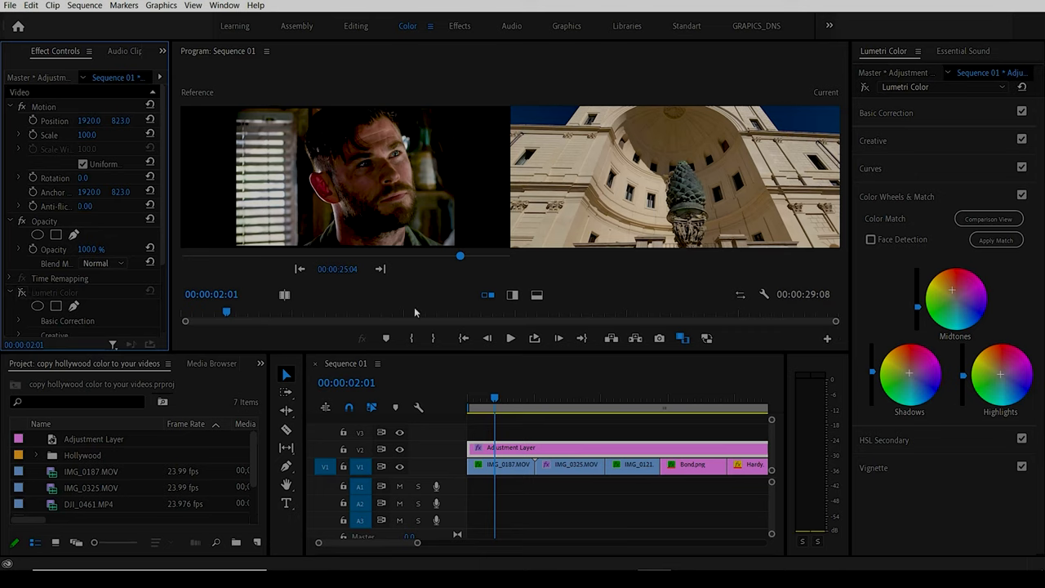
- View the courtyard shot alone, restore Comparison View, then jump to the man-in-suit shot at 00:00:16:01
{"action": "left_click", "coordinate": [682, 338]}
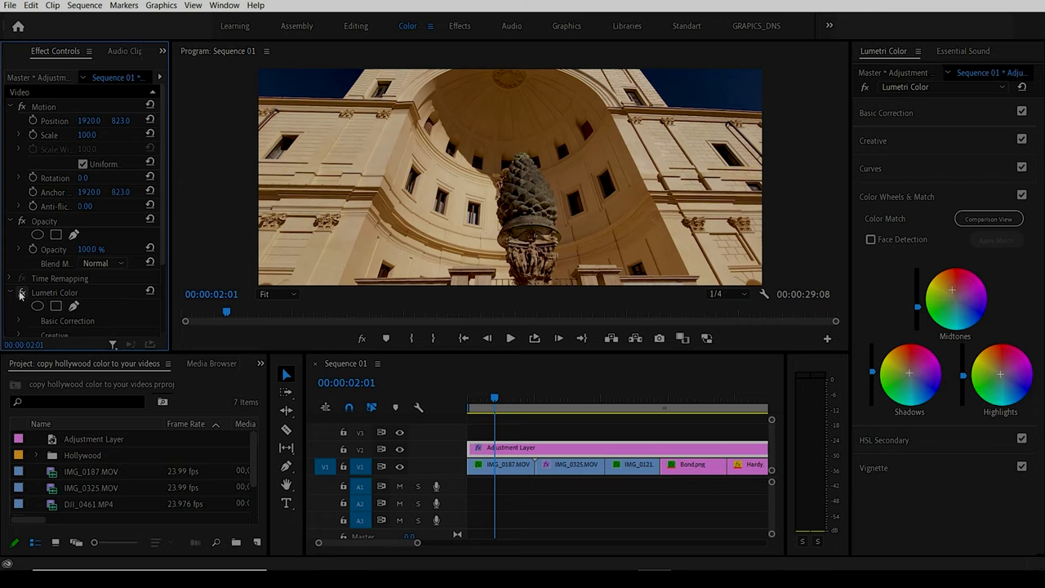
{"action": "mouse_move", "coordinate": [444, 294]}
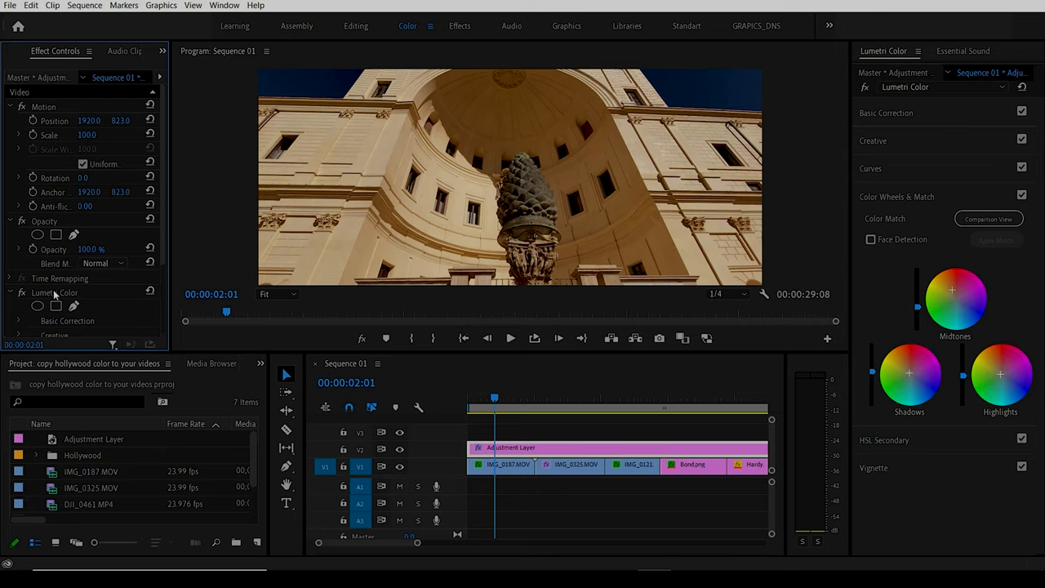
{"action": "mouse_move", "coordinate": [682, 338]}
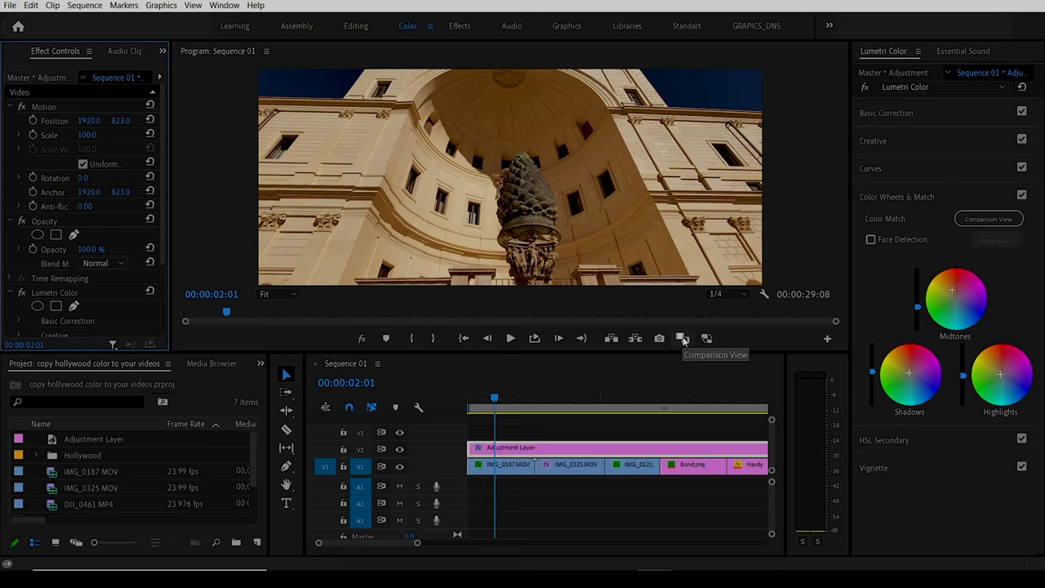
{"action": "left_click", "coordinate": [682, 338]}
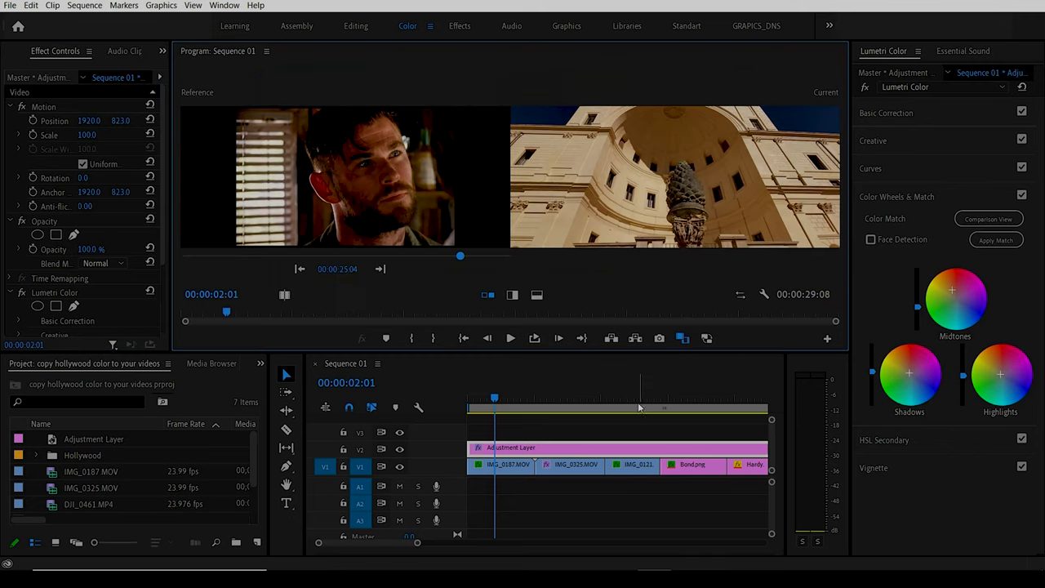
{"action": "left_click", "coordinate": [683, 409]}
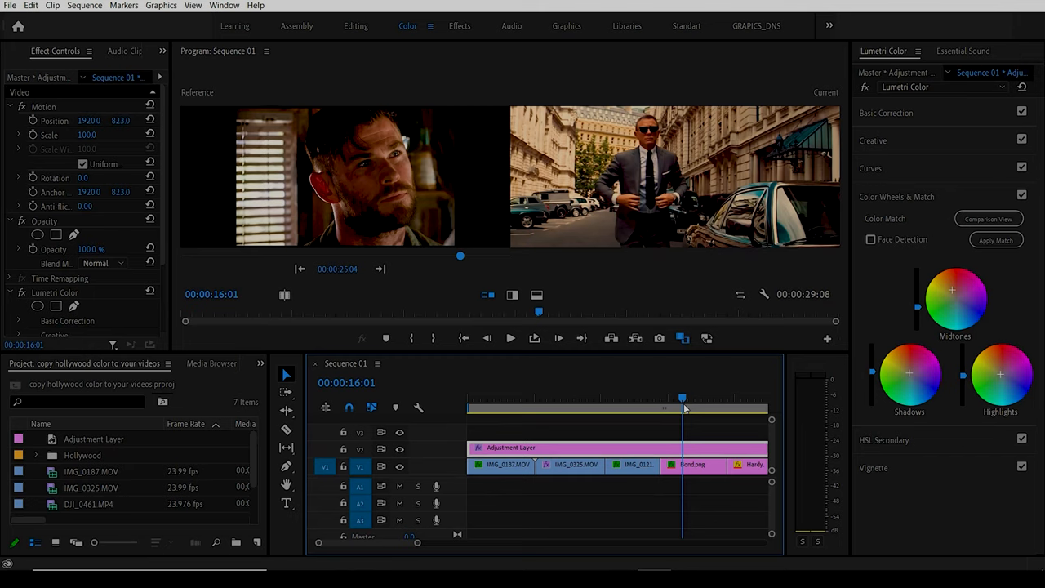